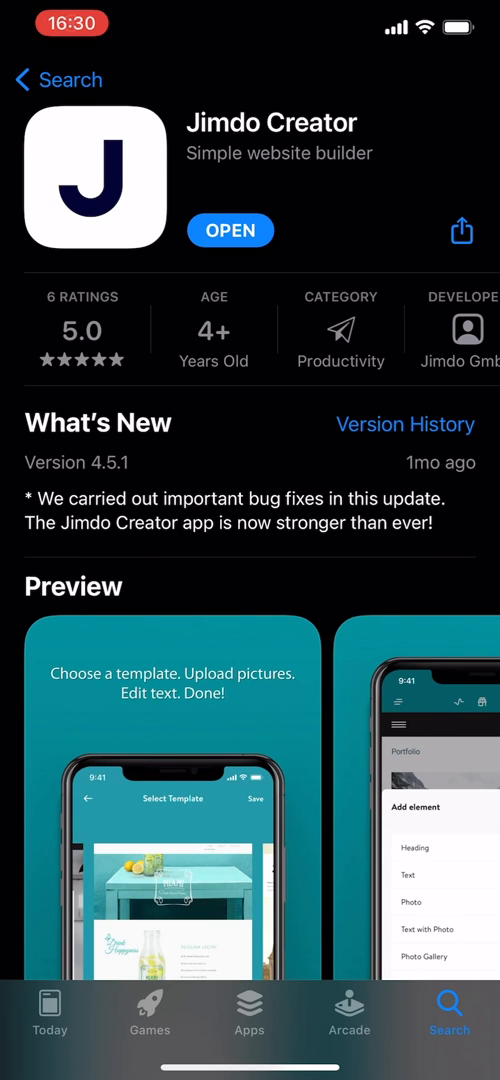
Browse the home screen and launch the Jimdo Creator app.
{"action": "scroll", "scroll_direction": "down", "scroll_amount": 3}
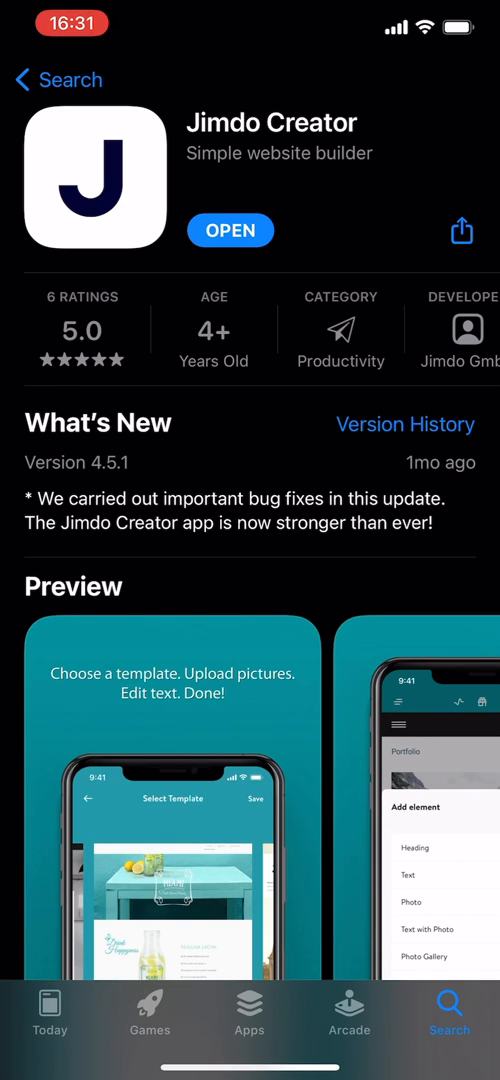
{"action": "scroll", "scroll_direction": "down", "scroll_amount": 3}
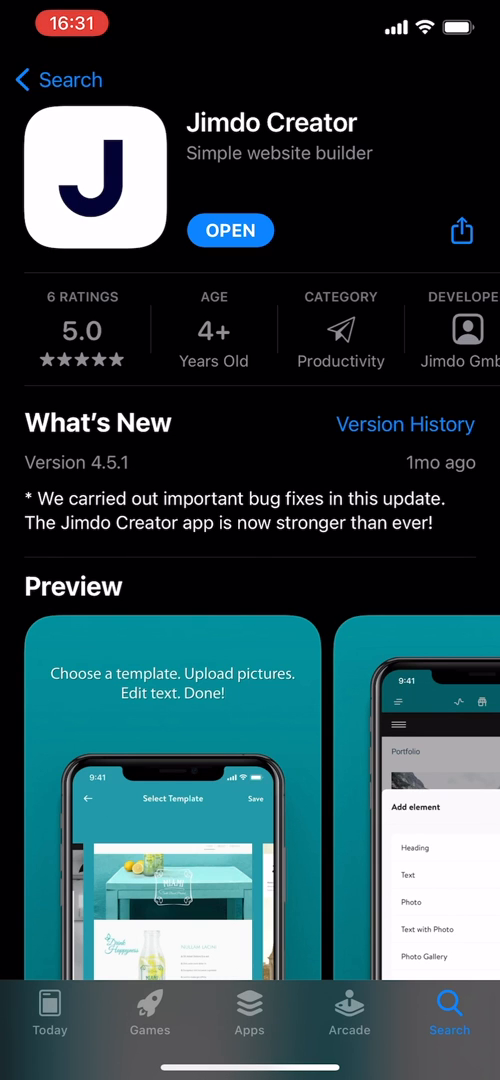
{"action": "scroll", "scroll_direction": "down", "scroll_amount": 3}
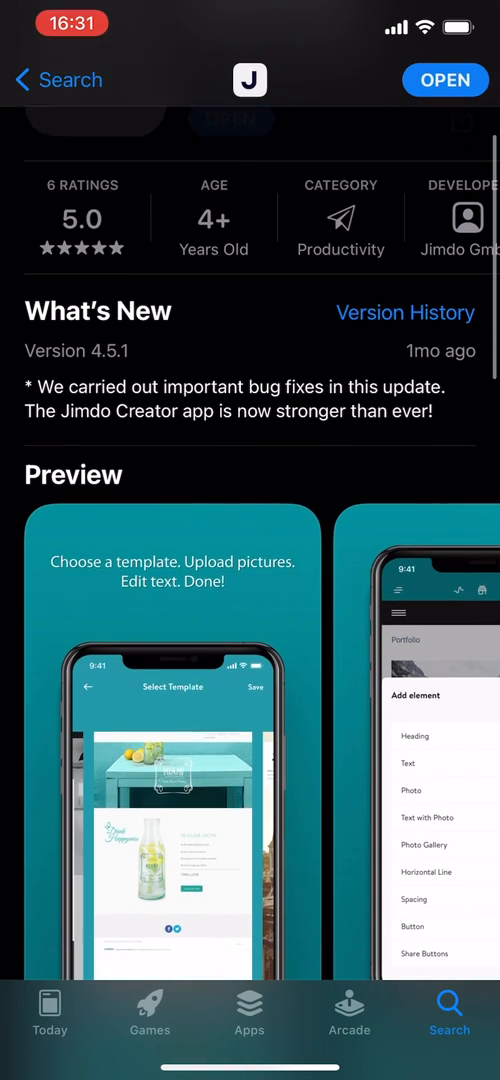
{"action": "scroll", "scroll_direction": "down", "scroll_amount": 3}
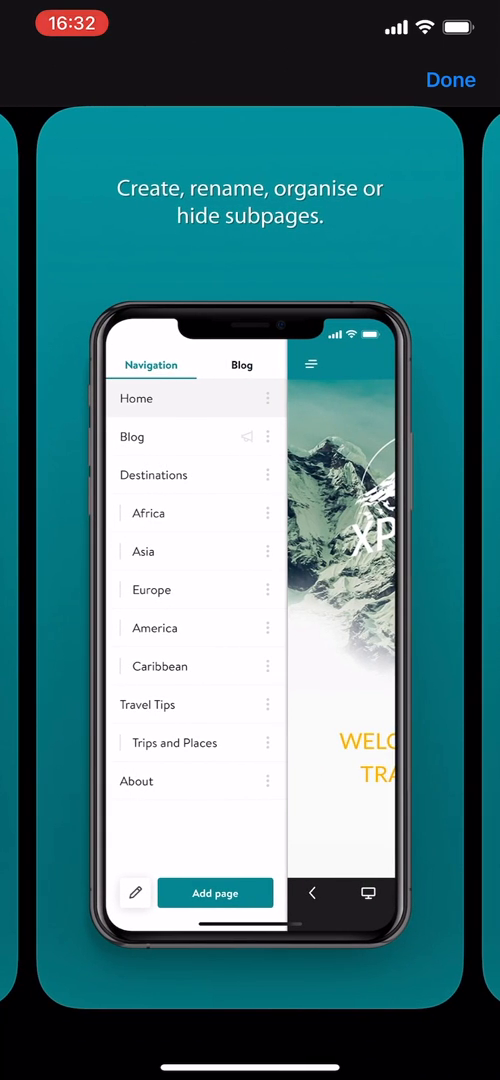
{"action": "scroll", "scroll_direction": "left", "scroll_amount": 3}
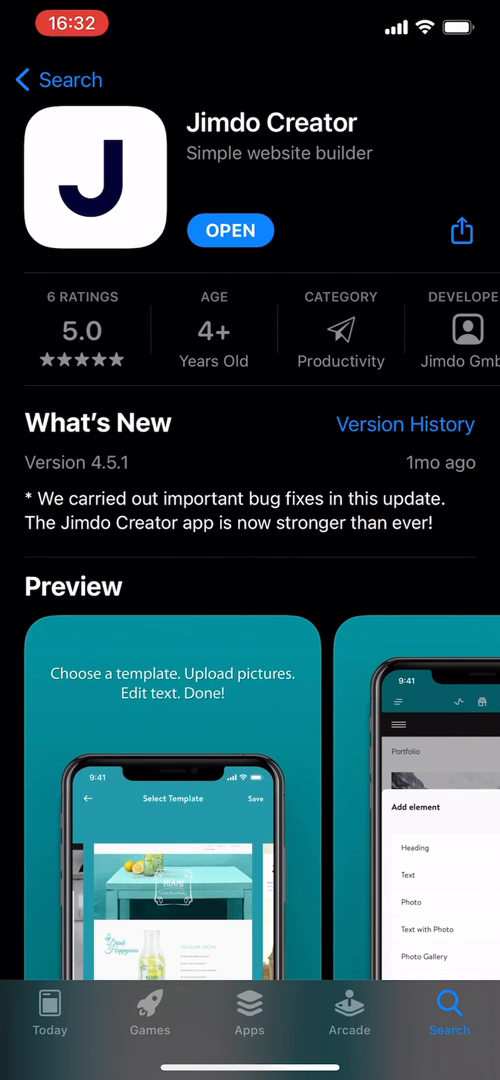
{"action": "left_click", "coordinate": [230, 230]}
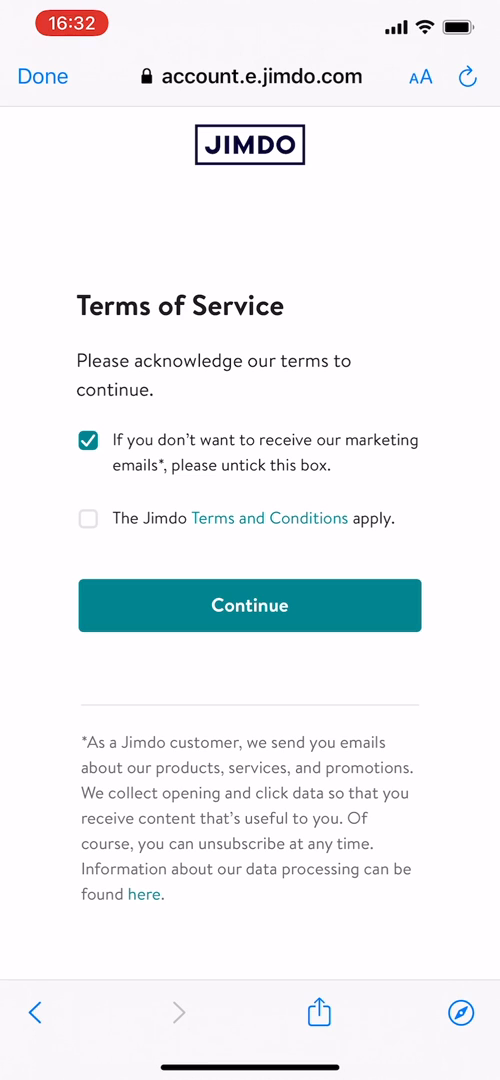
Opt out of marketing emails, accept the Terms and Conditions, and continue with Apple ID.
{"action": "left_click", "coordinate": [88, 441]}
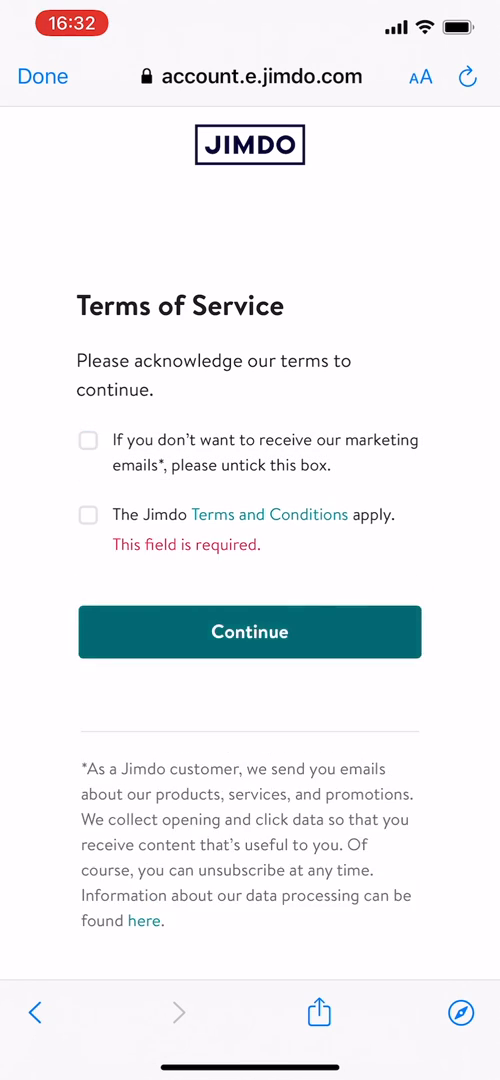
{"action": "left_click", "coordinate": [88, 515]}
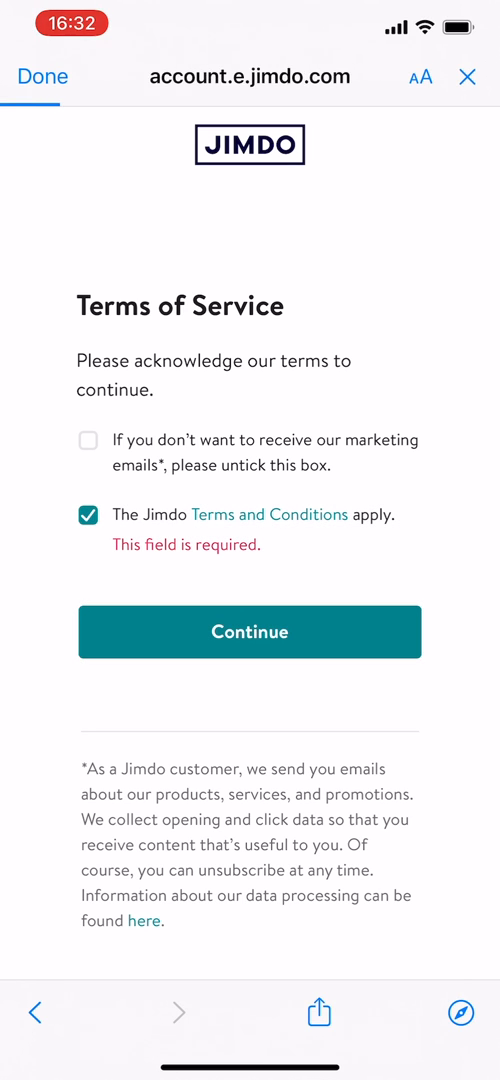
{"action": "left_click", "coordinate": [250, 631]}
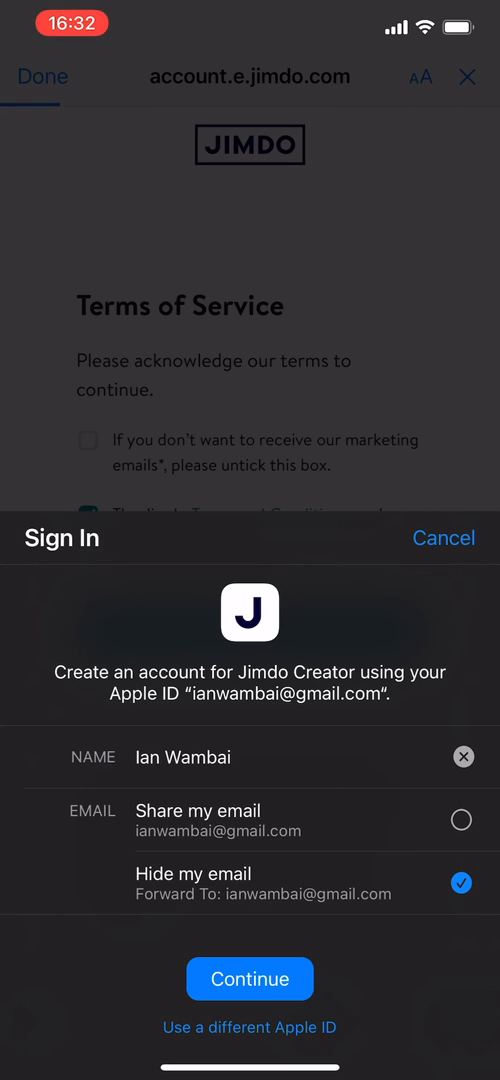
{"action": "left_click", "coordinate": [250, 978]}
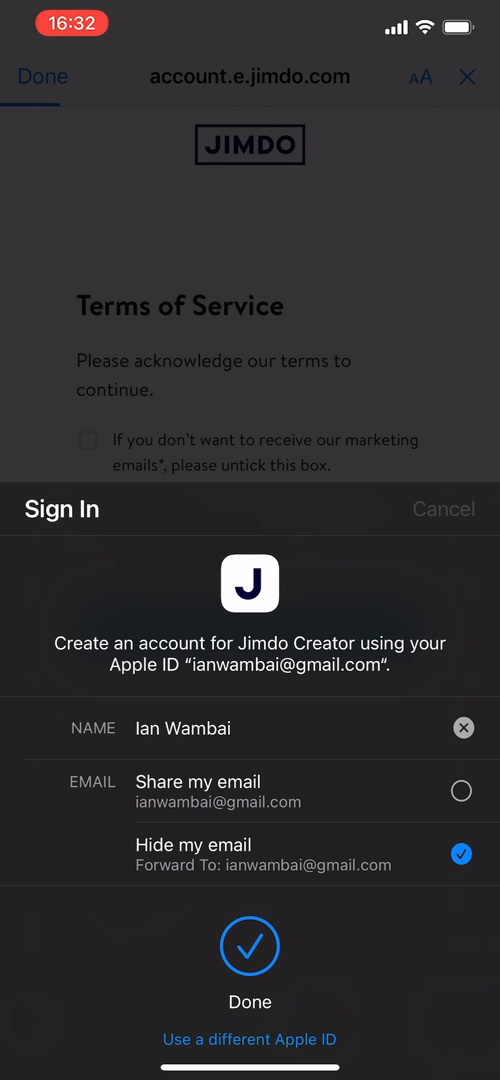
Continue past Apple sign-in to the template picker showing XTREME Sports.
{"action": "left_click", "coordinate": [250, 946]}
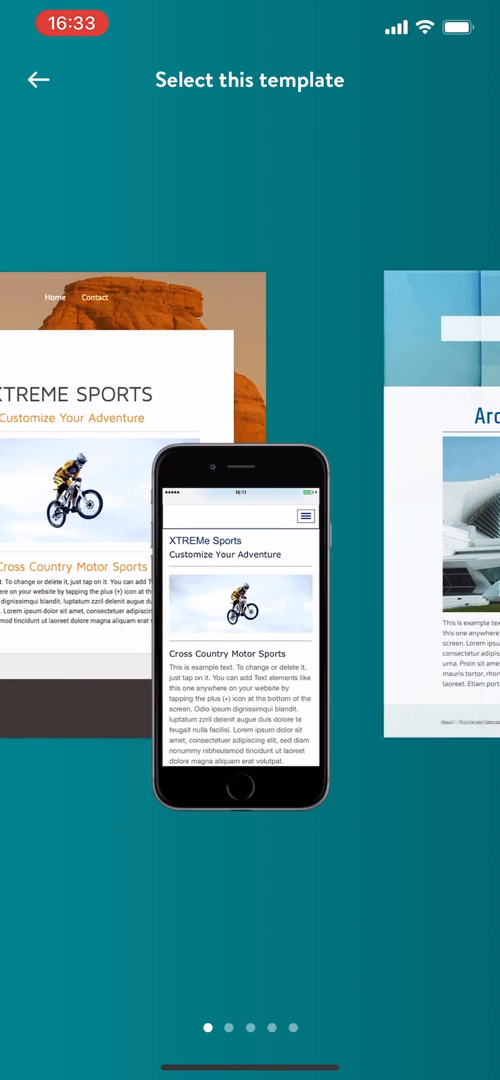
Swipe through the templates to reach the Sunset Moments template.
{"action": "scroll", "scroll_direction": "left", "scroll_amount": 3}
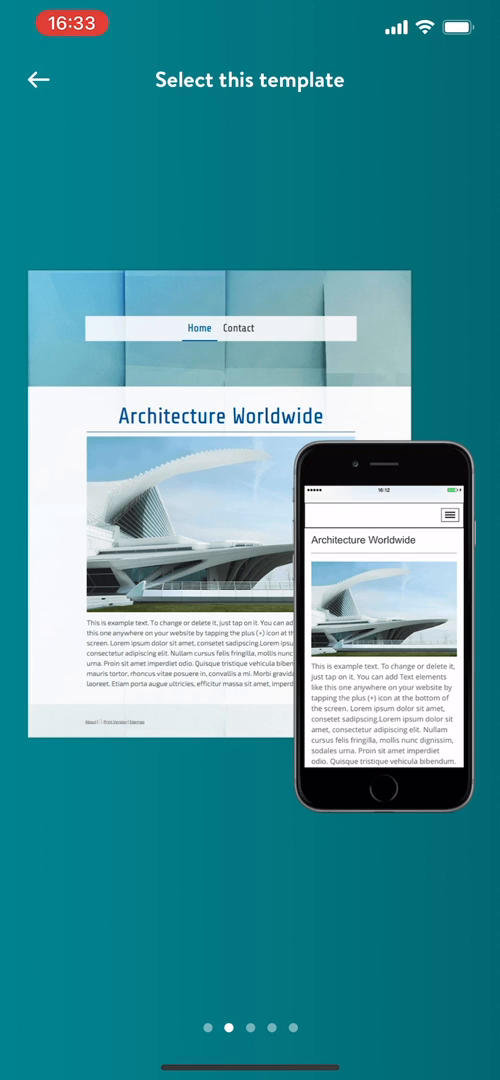
{"action": "scroll", "scroll_direction": "left", "scroll_amount": 3}
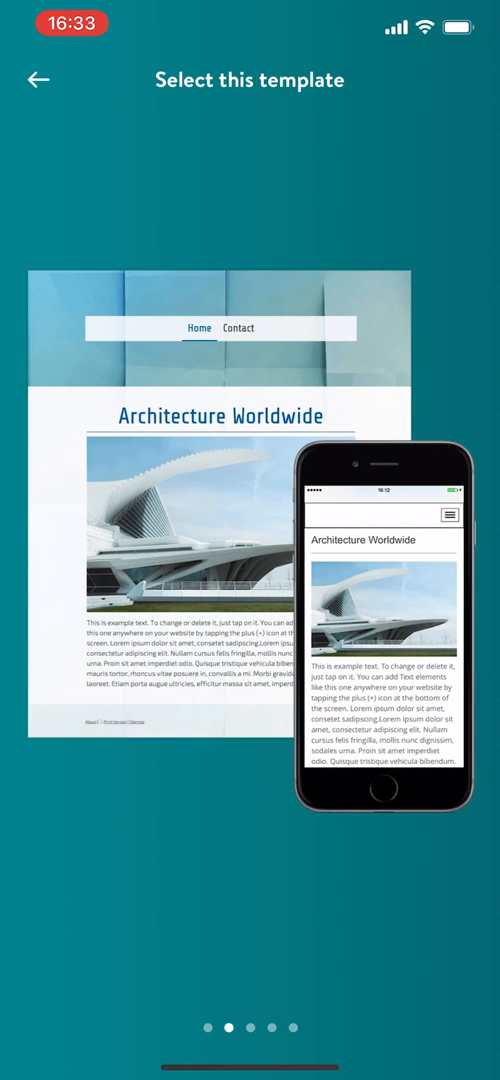
{"action": "scroll", "scroll_direction": "left", "scroll_amount": 3}
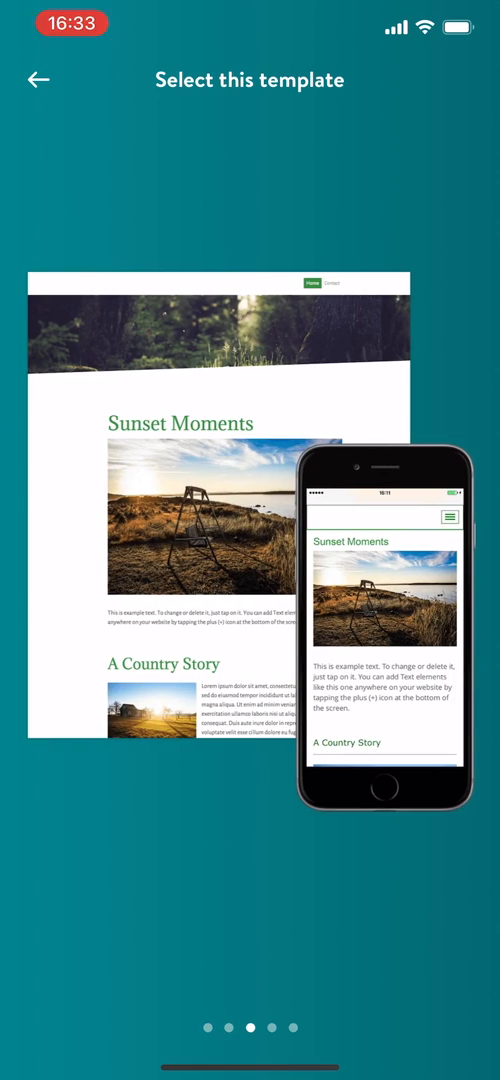
{"action": "scroll", "scroll_direction": "left", "scroll_amount": 3}
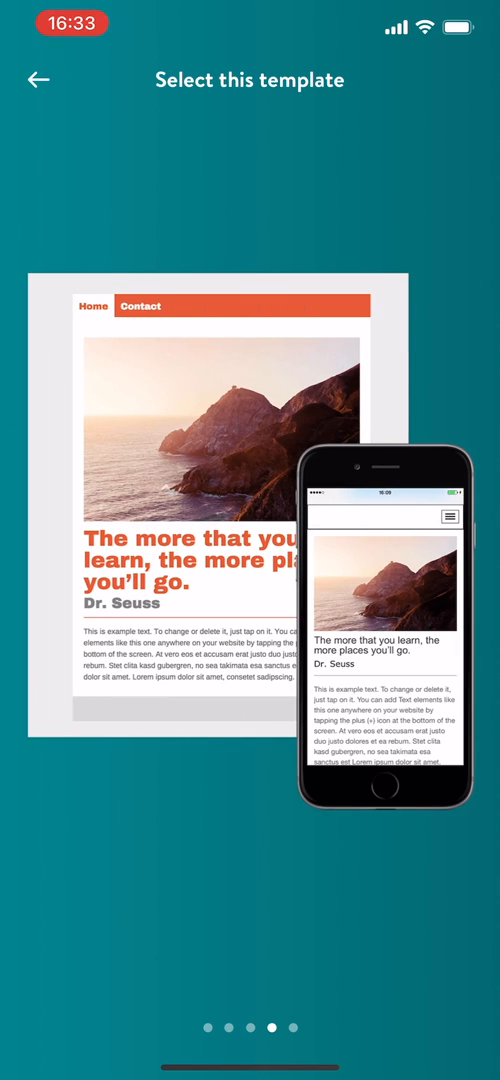
{"action": "scroll", "scroll_direction": "left", "scroll_amount": 3}
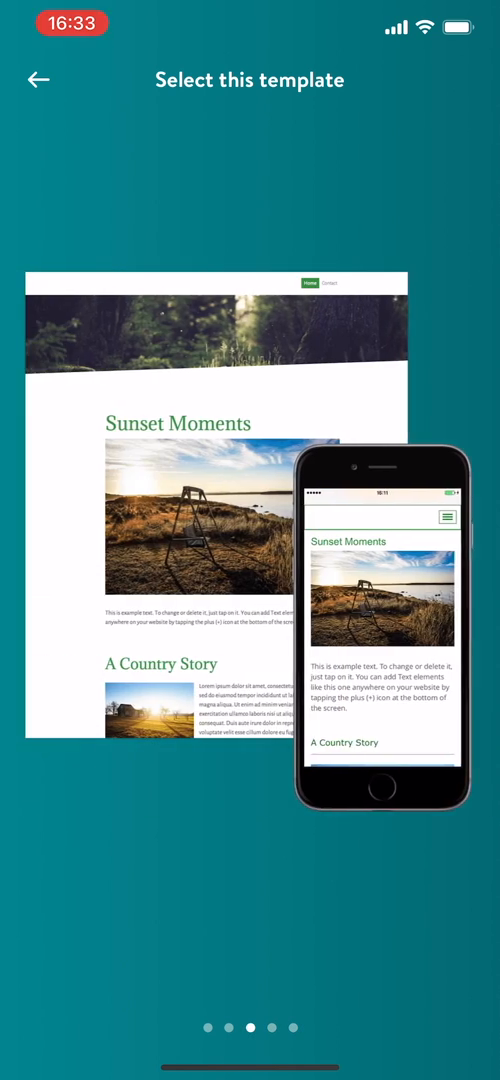
{"action": "scroll", "scroll_direction": "left", "scroll_amount": 3}
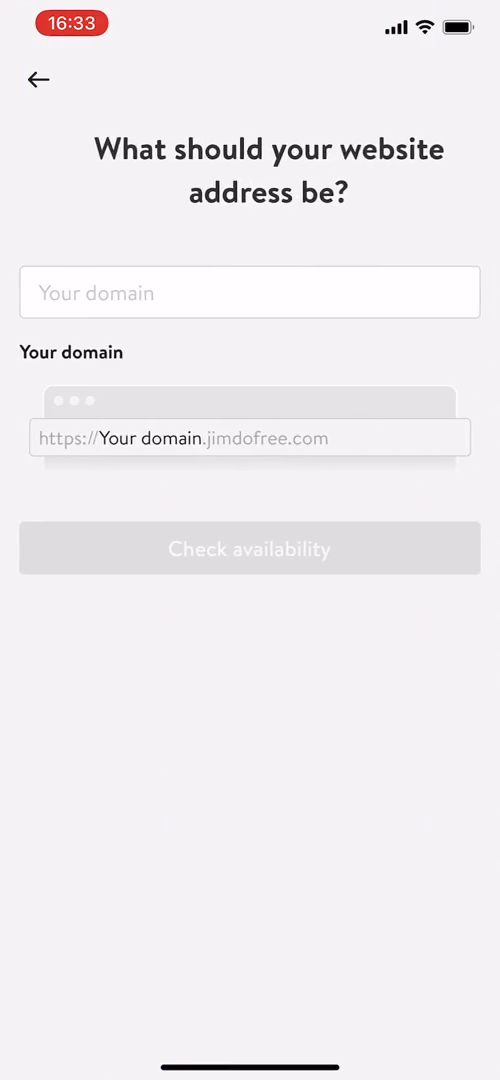
Enter bounceio as the site address and check its availability.
{"action": "left_click", "coordinate": [250, 292]}
{"action": "type", "text": "bounceio"}
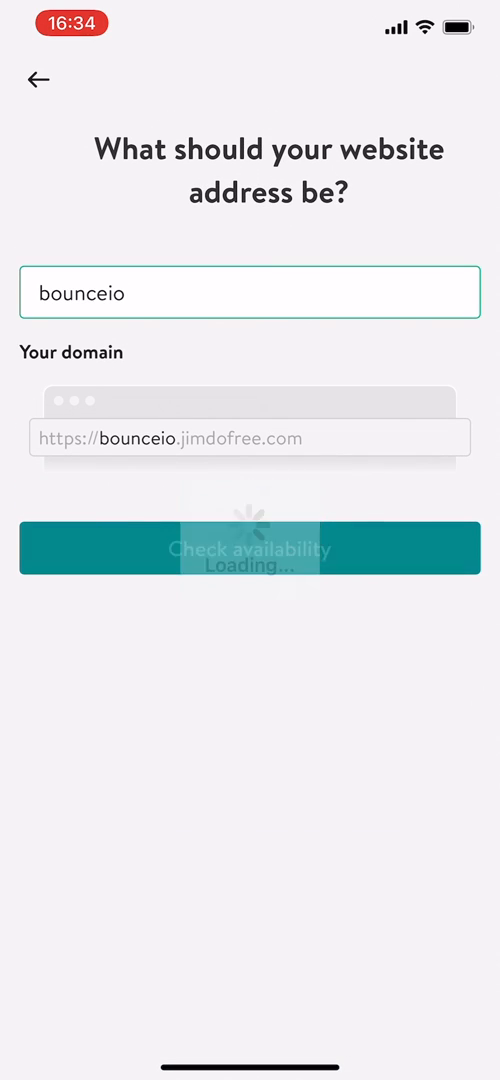
{"action": "left_click", "coordinate": [250, 548]}
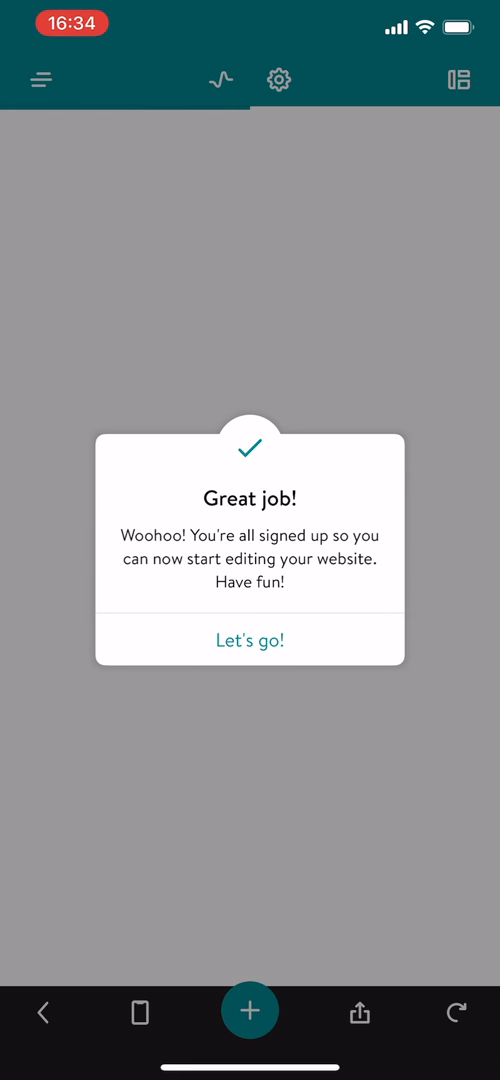
Dismiss the welcome message, review strictly necessary cookies, and accept the cookie policy.
{"action": "left_click", "coordinate": [250, 640]}
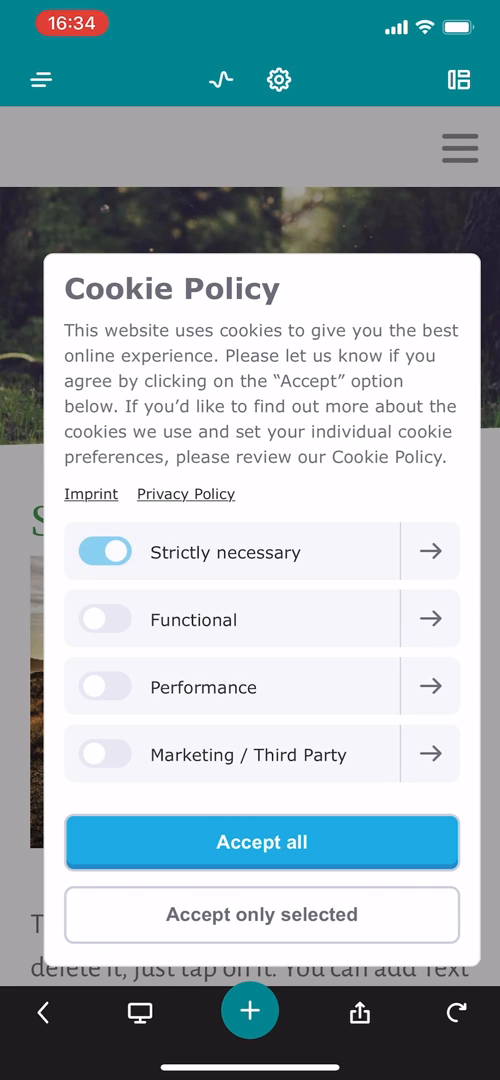
{"action": "left_click", "coordinate": [430, 551]}
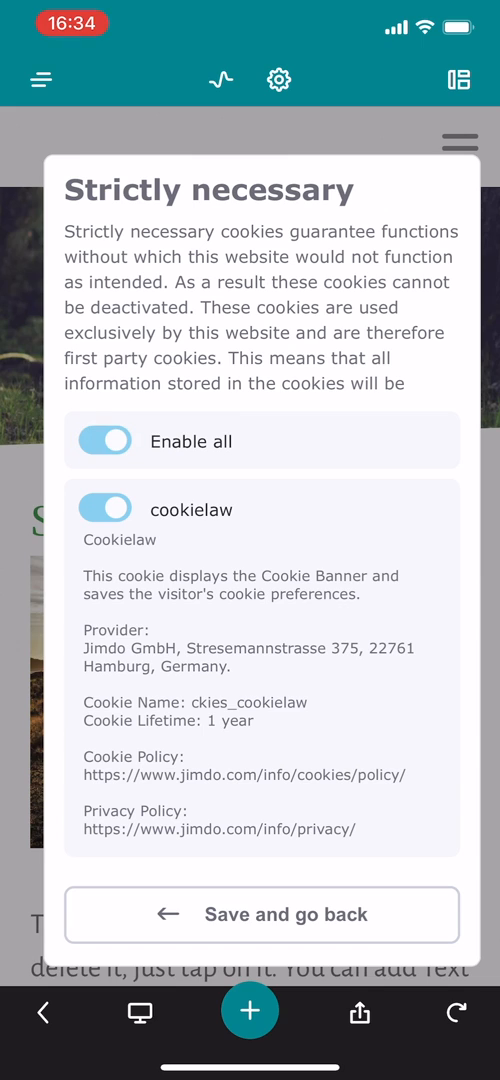
{"action": "left_click", "coordinate": [262, 914]}
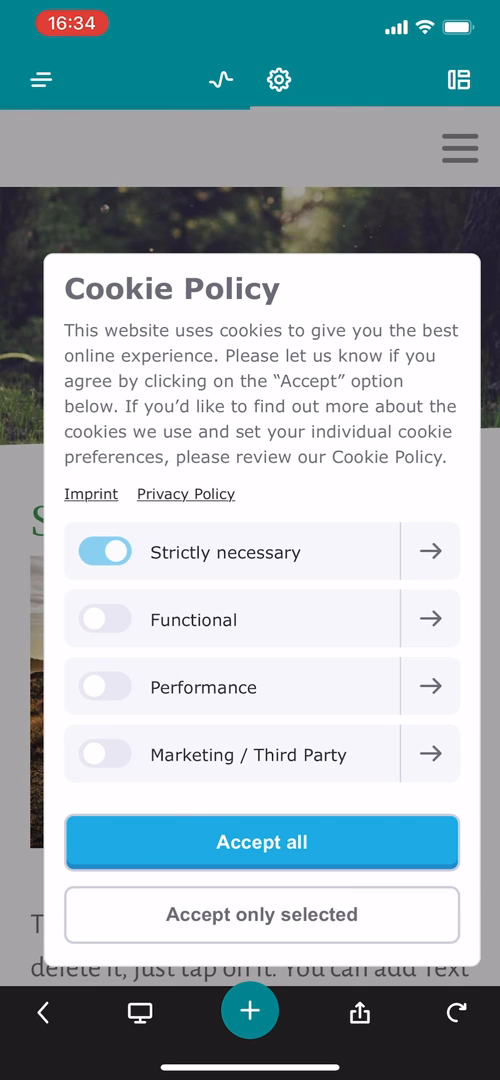
{"action": "left_click", "coordinate": [262, 842]}
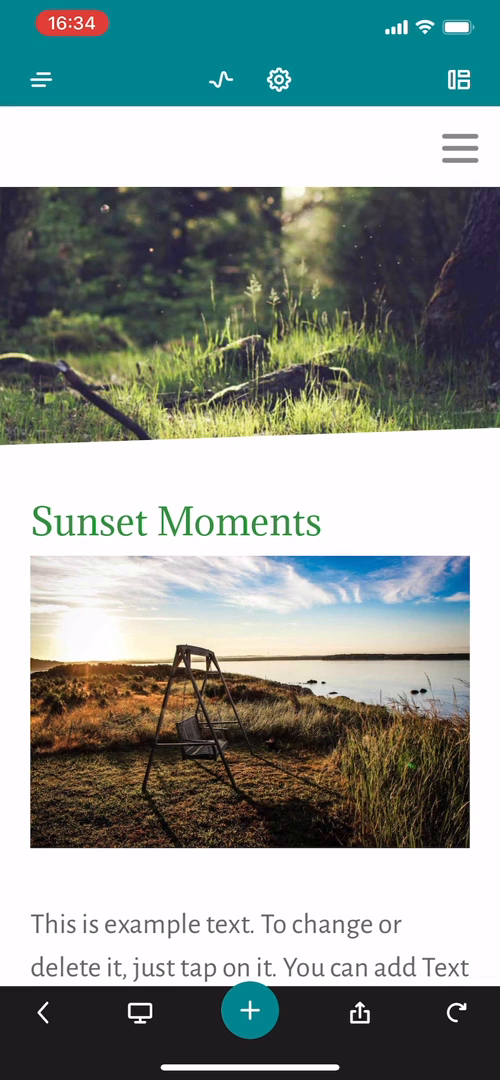
{"action": "scroll", "scroll_direction": "down", "scroll_amount": 3}
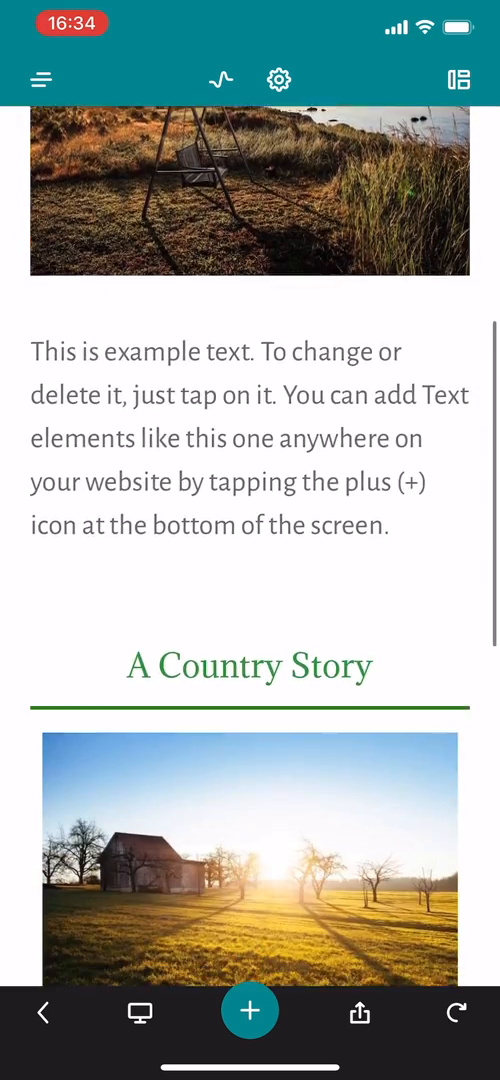
{"action": "scroll", "scroll_direction": "down", "scroll_amount": 3}
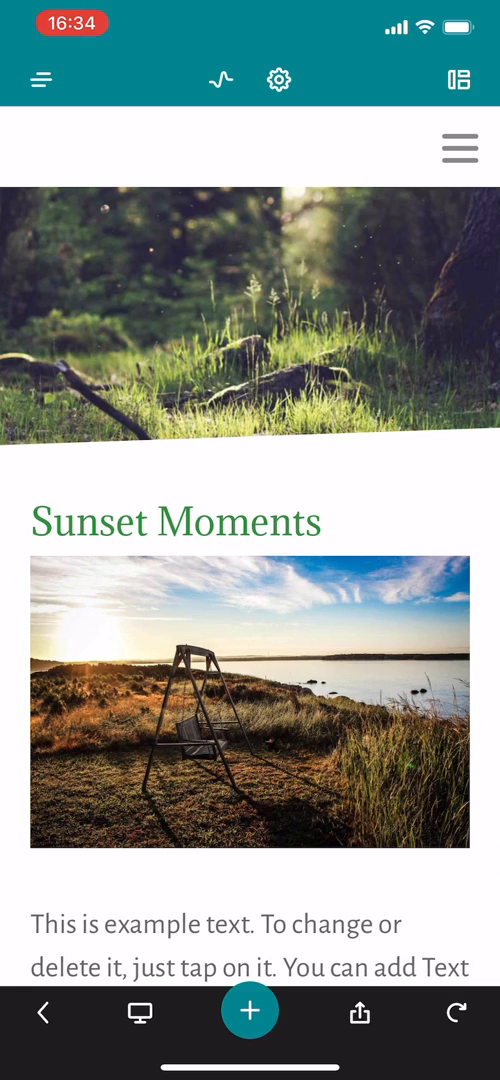
{"action": "scroll", "scroll_direction": "down", "scroll_amount": 3}
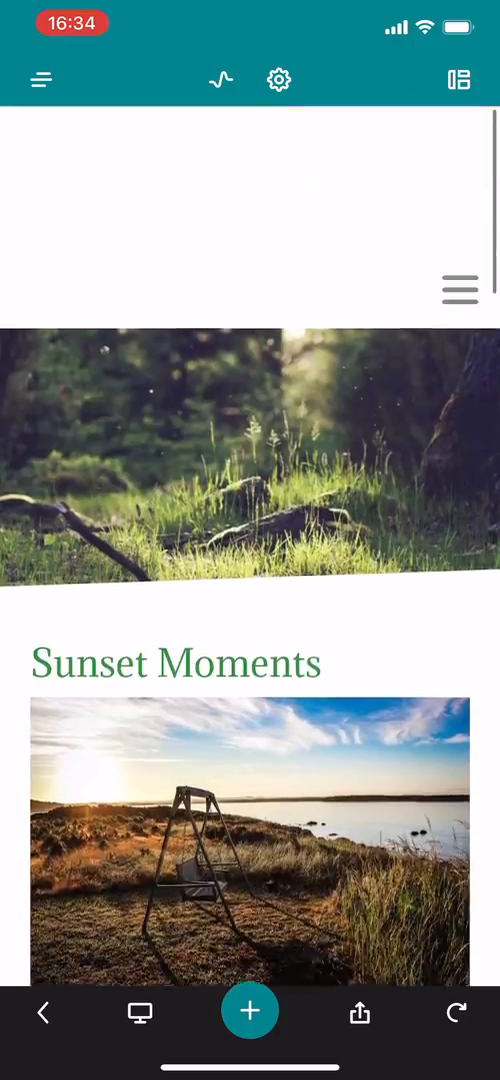
{"action": "scroll", "scroll_direction": "down", "scroll_amount": 3}
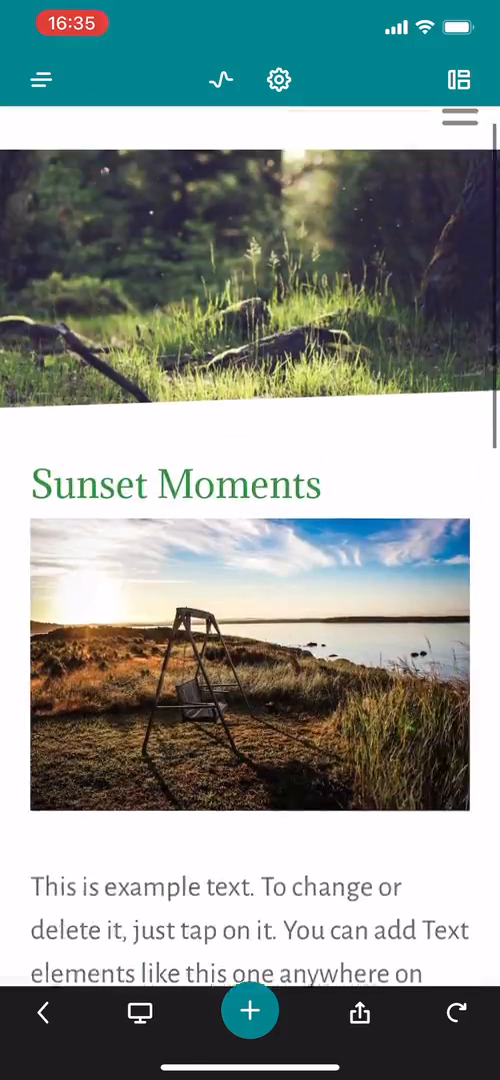
{"action": "scroll", "scroll_direction": "up", "scroll_amount": 3}
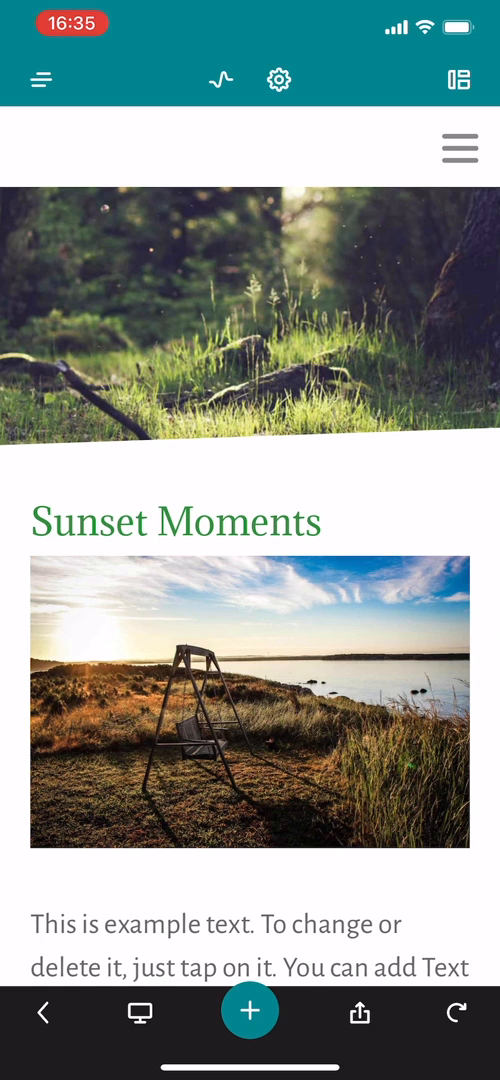
{"action": "scroll", "scroll_direction": "down", "scroll_amount": 3}
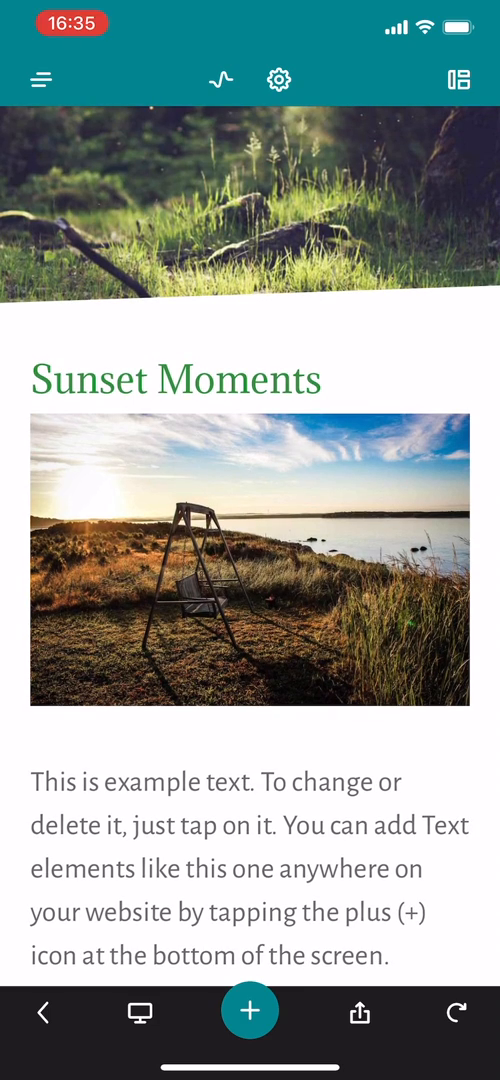
Retitle the Sunset Moments heading to 'Please Subscribe So I Don't Die'.
{"action": "left_click", "coordinate": [176, 380]}
{"action": "type", "text": "Please S"}
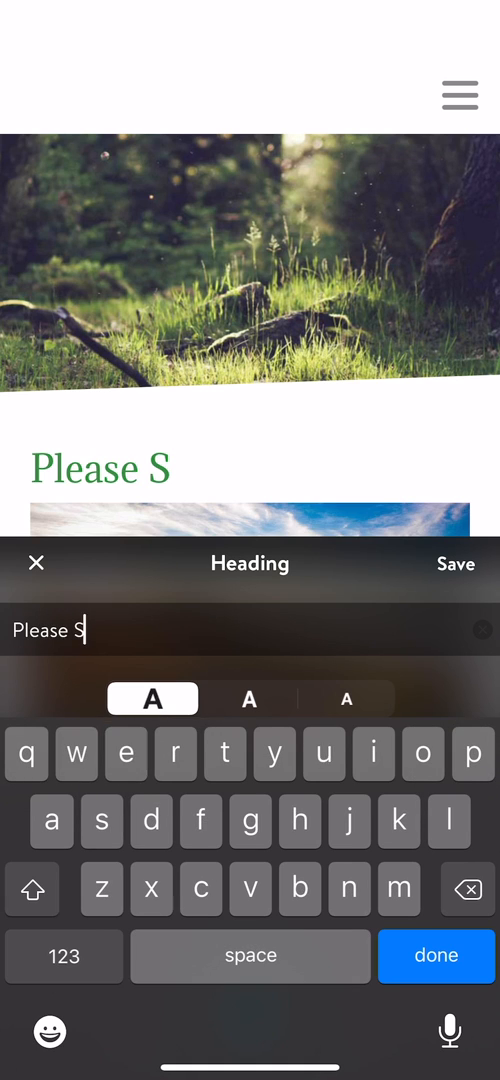
{"action": "type", "text": "ubsc"}
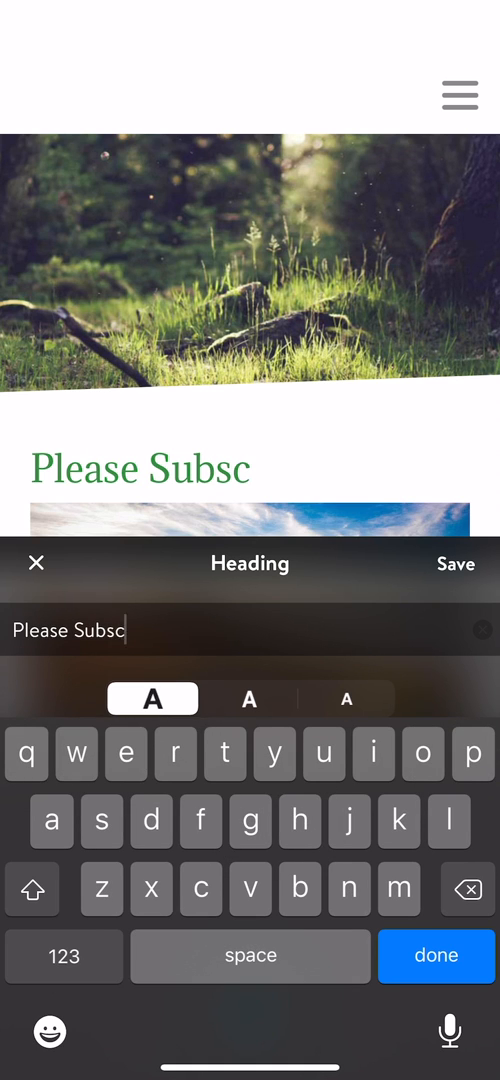
{"action": "type", "text": "ribe"}
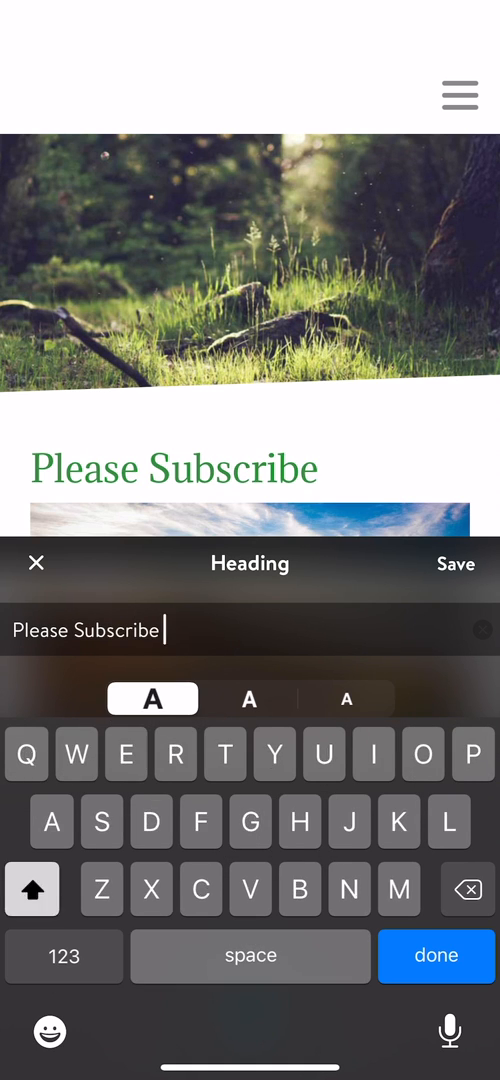
{"action": "type", "text": "So I D"}
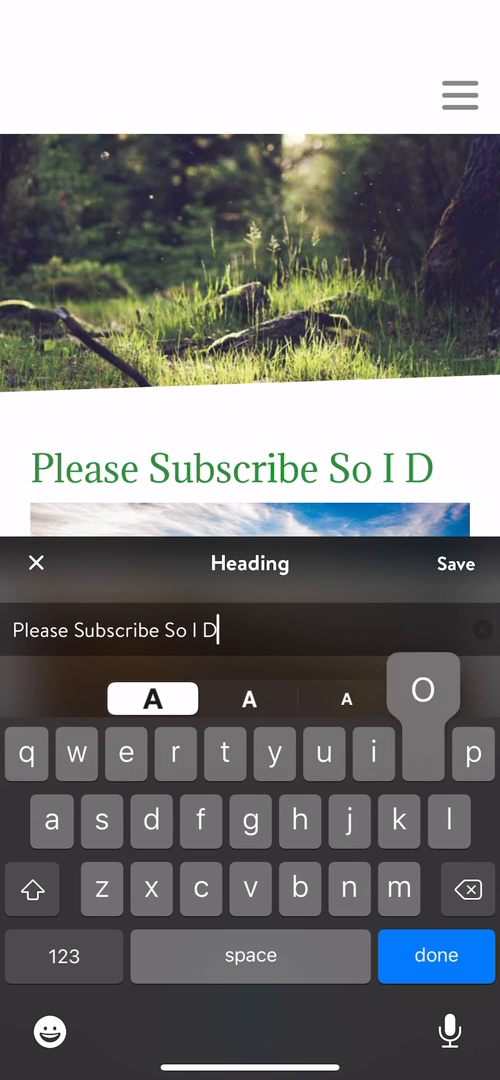
{"action": "type", "text": "ont"}
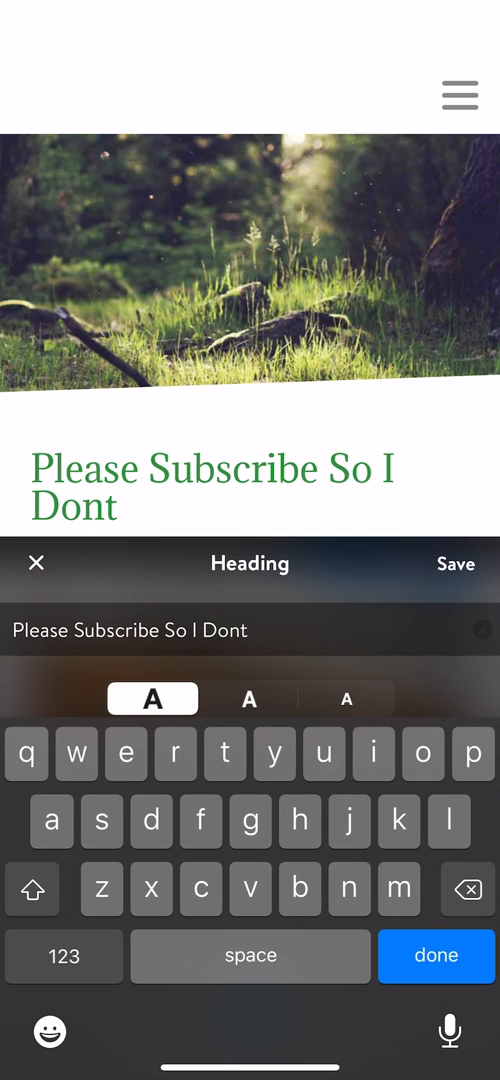
{"action": "type", "text": "t"}
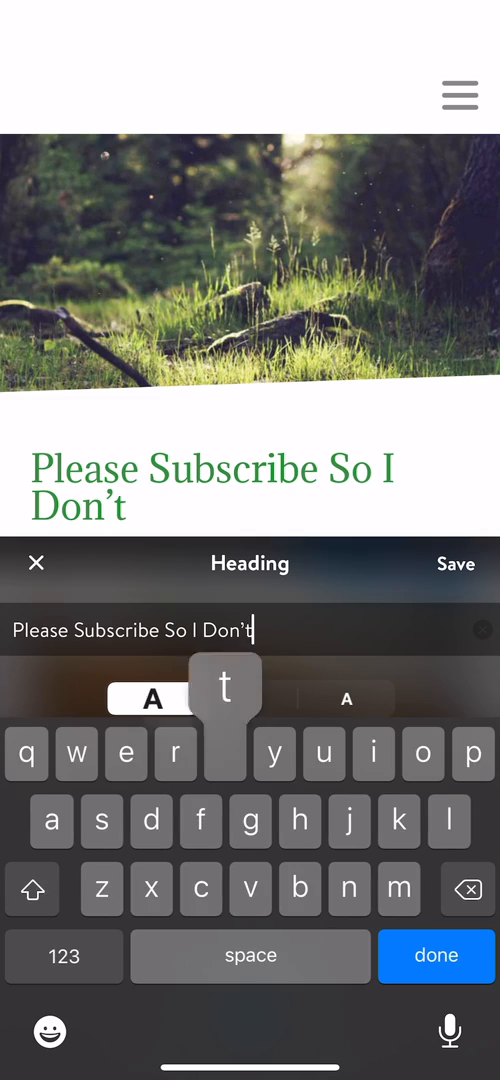
{"action": "type", "text": "Die"}
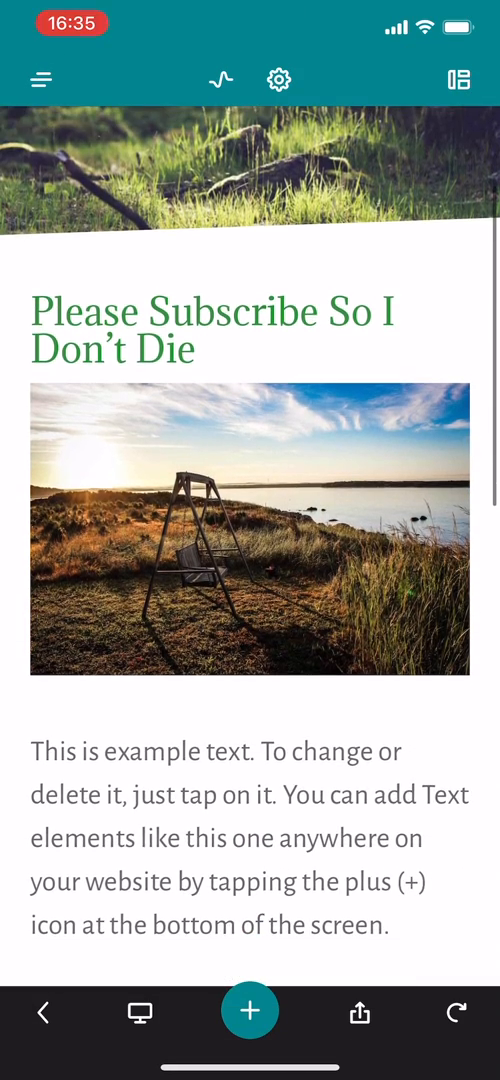
{"action": "left_click", "coordinate": [249, 538]}
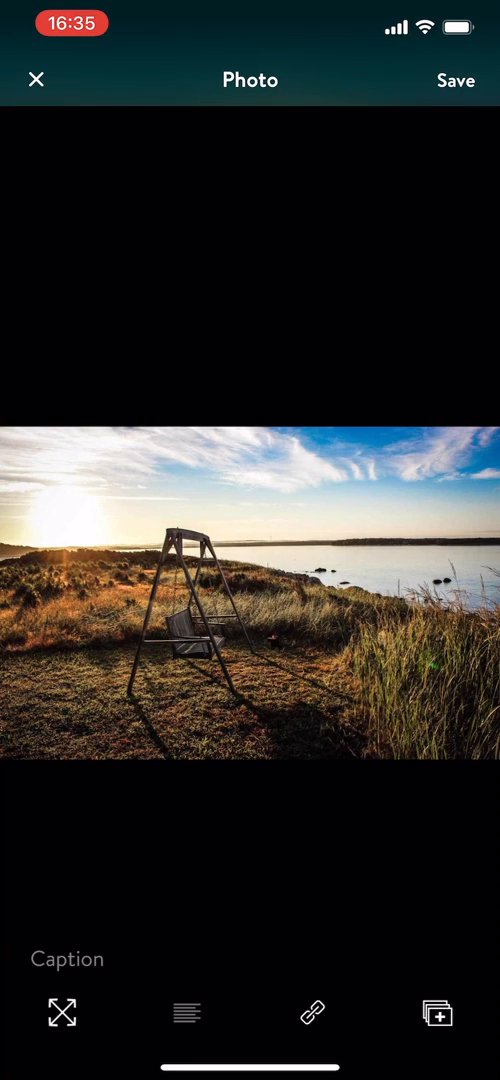
{"action": "left_click", "coordinate": [437, 1012]}
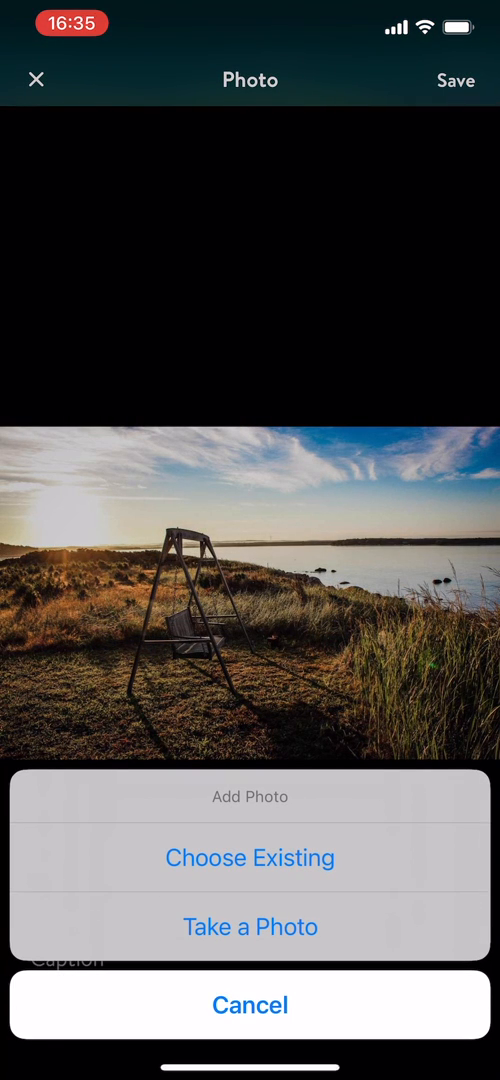
{"action": "left_click", "coordinate": [250, 857]}
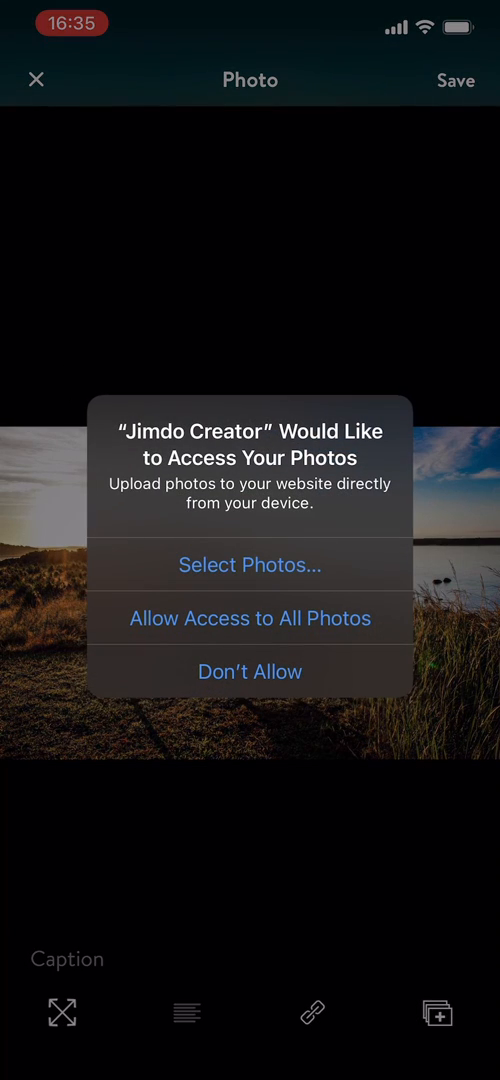
{"action": "left_click", "coordinate": [249, 617]}
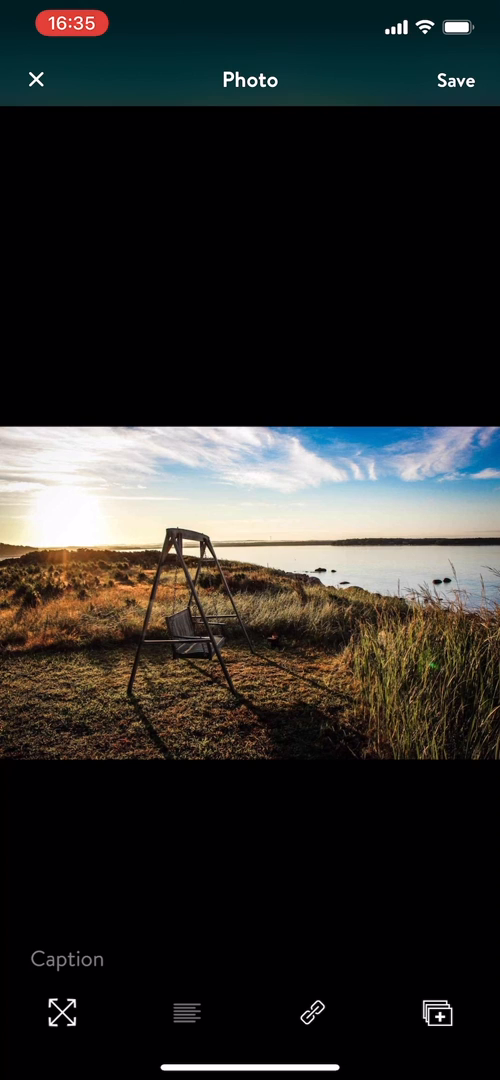
{"action": "left_click", "coordinate": [60, 1013]}
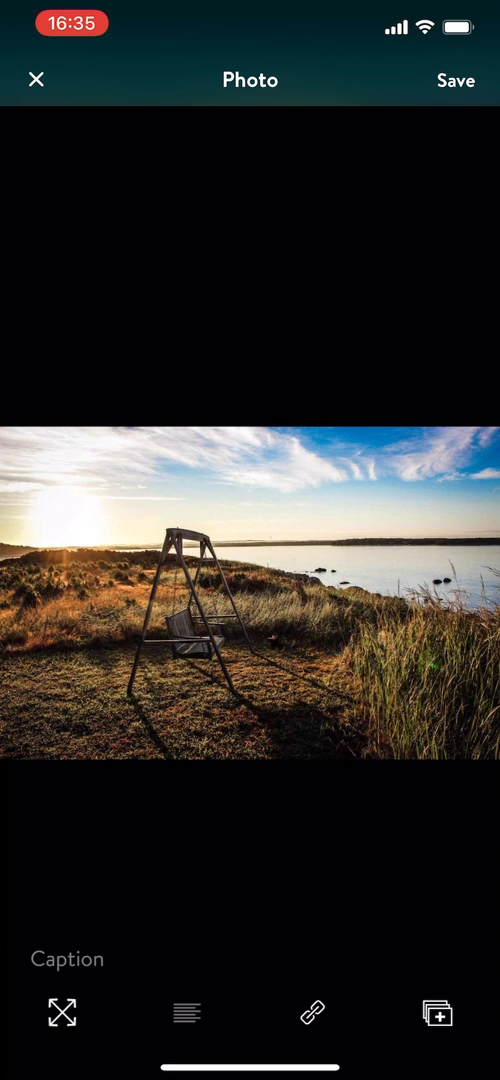
{"action": "left_click", "coordinate": [311, 1012]}
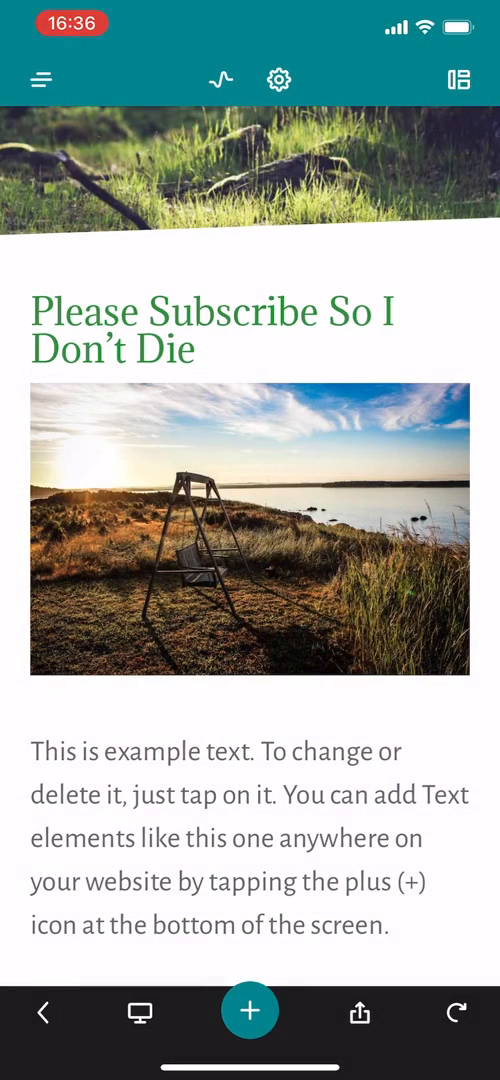
Add 'This is pretty cool.' under the example text and save the block.
{"action": "scroll", "scroll_direction": "down", "scroll_amount": 3}
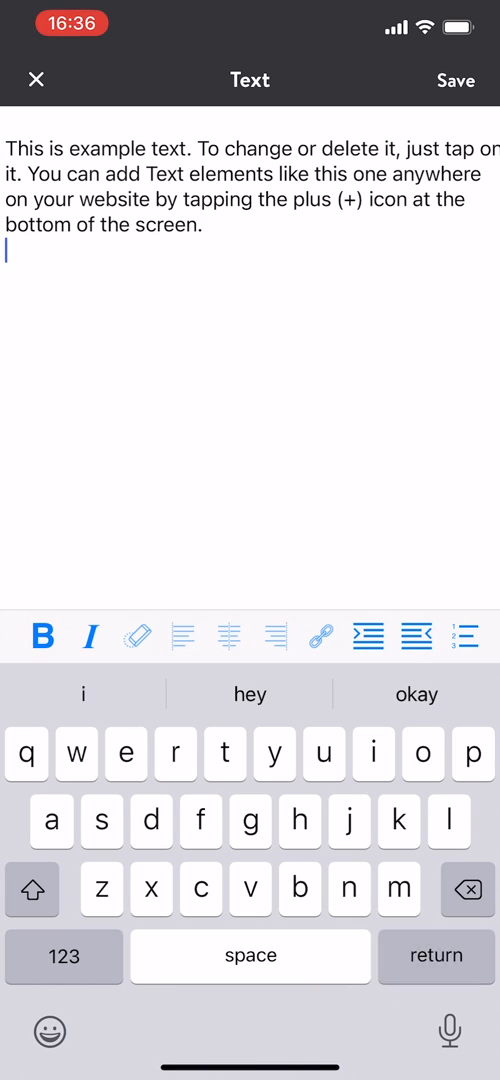
{"action": "type", "text": "This is pretty cool"}
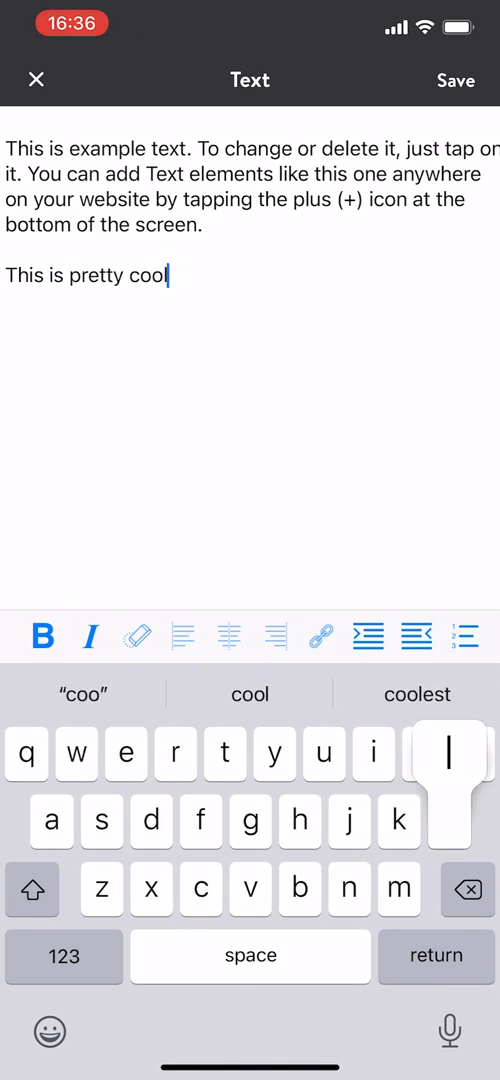
{"action": "left_click", "coordinate": [455, 80]}
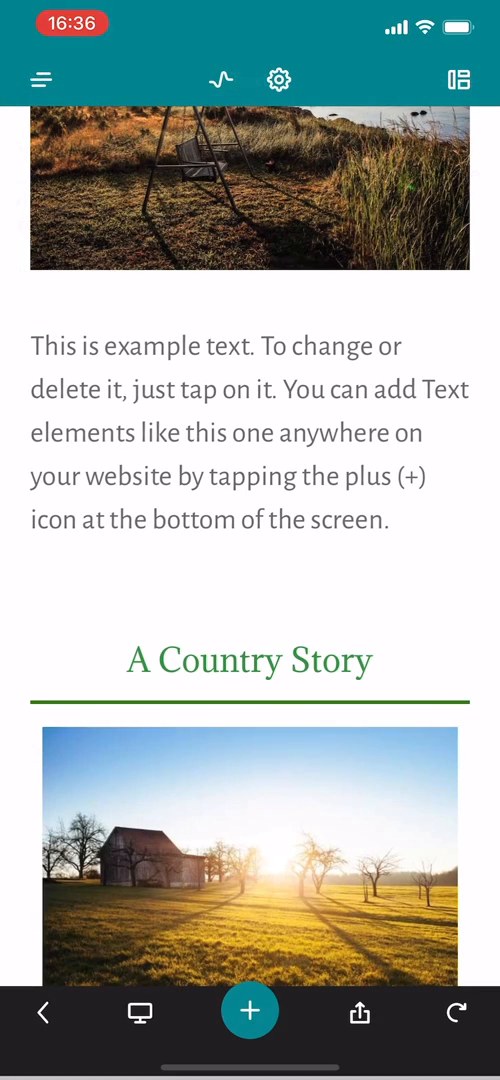
{"action": "scroll", "scroll_direction": "down", "scroll_amount": 3}
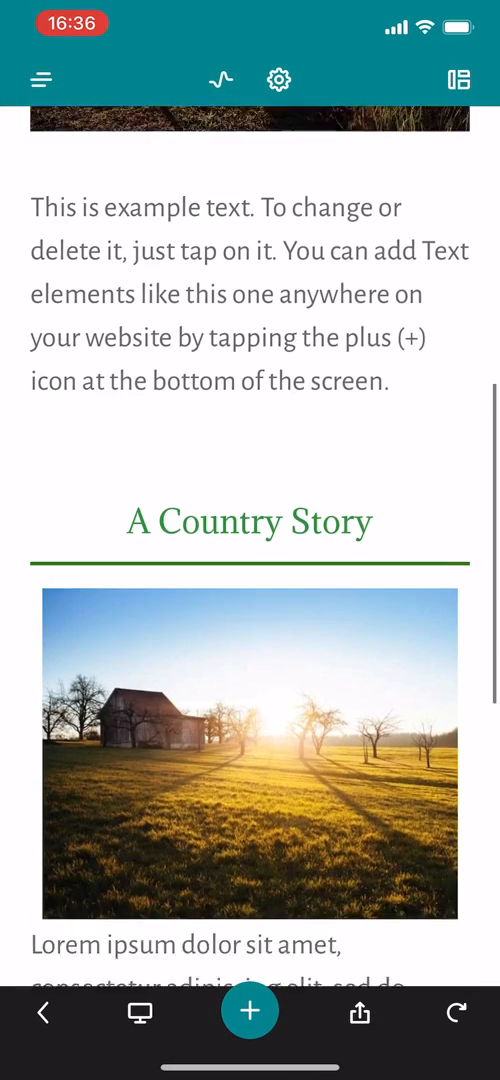
{"action": "scroll", "scroll_direction": "down", "scroll_amount": 3}
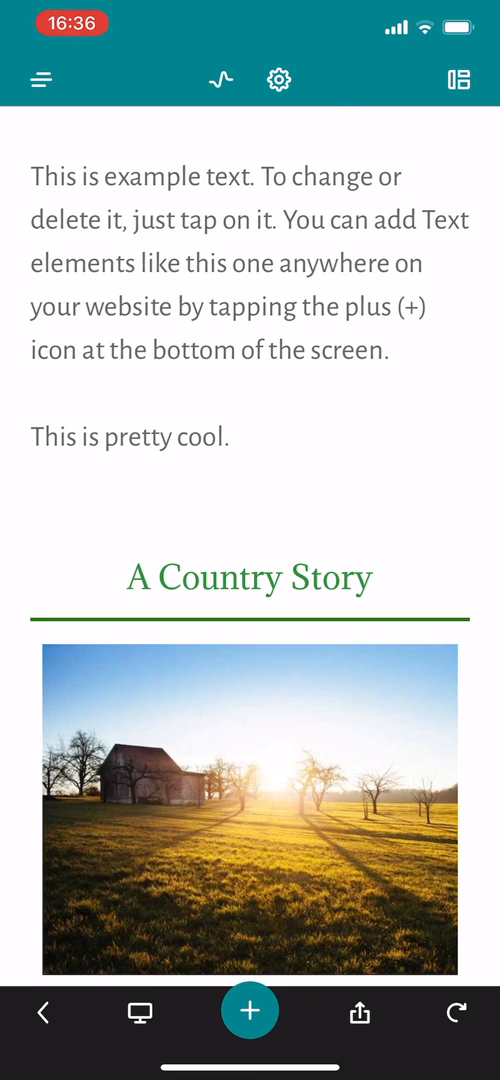
{"action": "scroll", "scroll_direction": "down", "scroll_amount": 3}
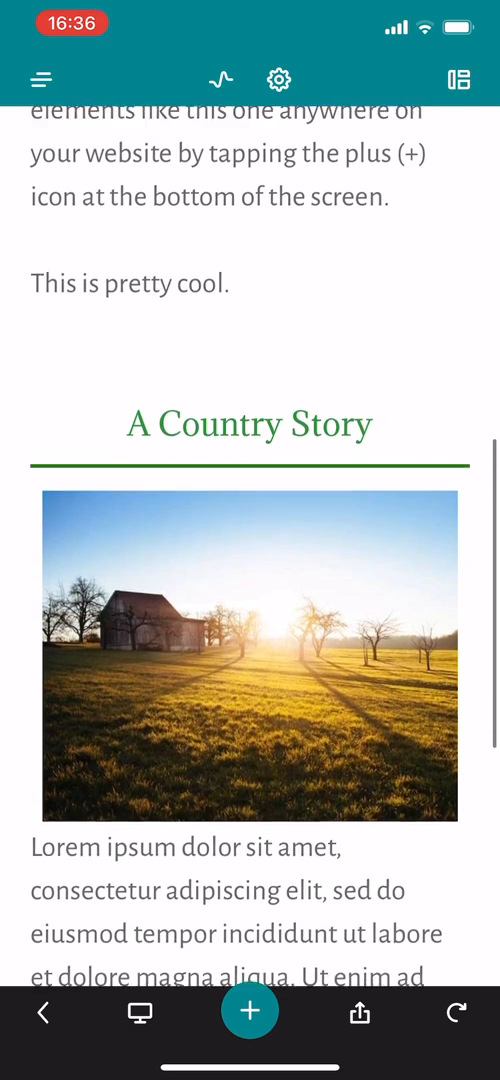
{"action": "scroll", "scroll_direction": "down", "scroll_amount": 3}
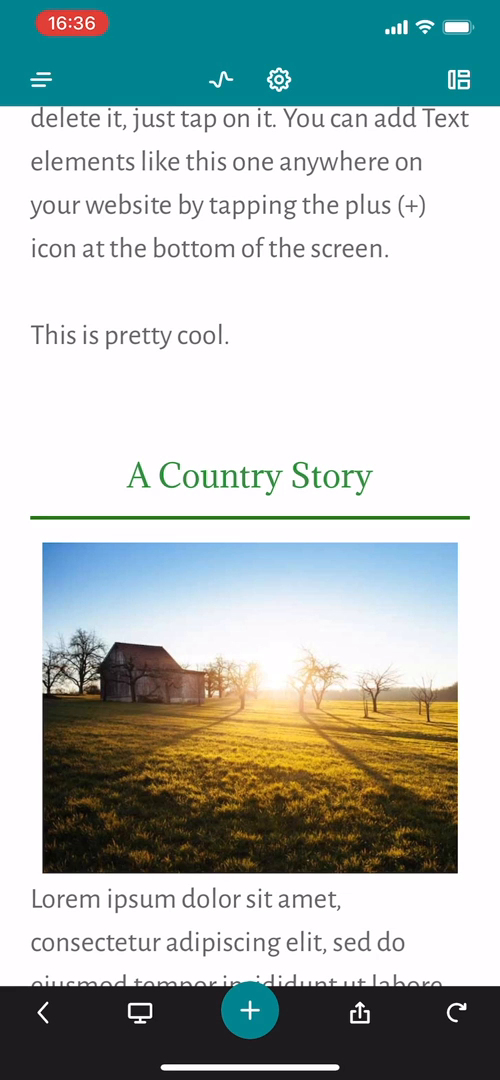
{"action": "scroll", "scroll_direction": "down", "scroll_amount": 3}
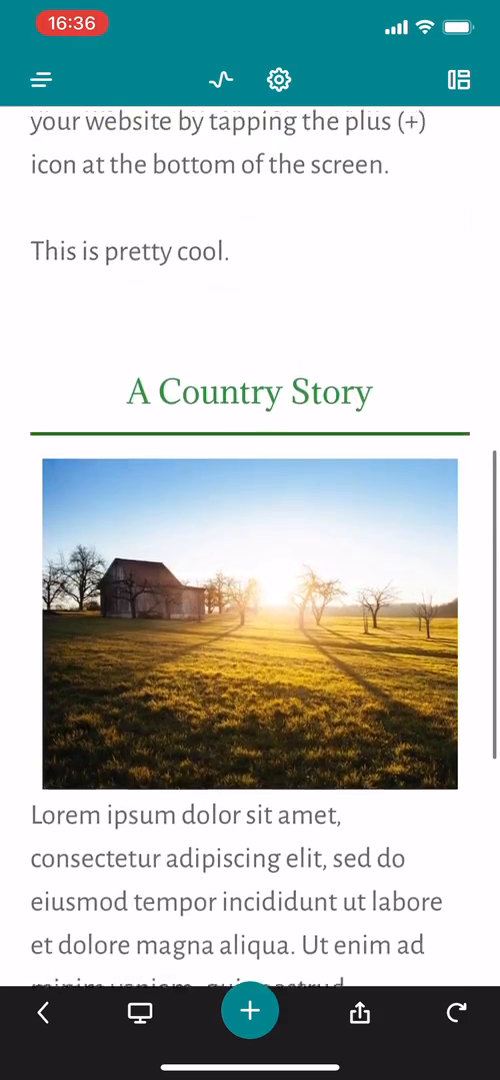
{"action": "scroll", "scroll_direction": "down", "scroll_amount": 3}
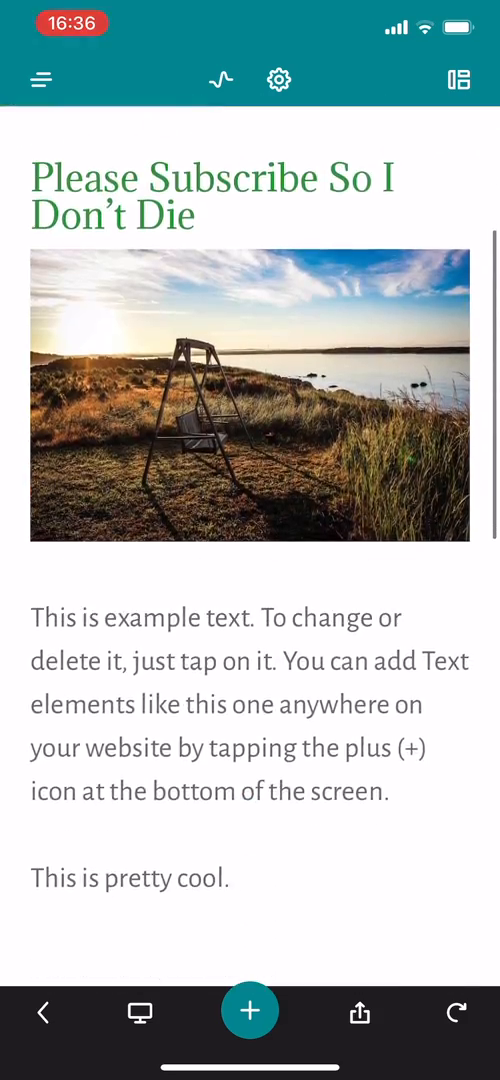
{"action": "scroll", "scroll_direction": "down", "scroll_amount": 3}
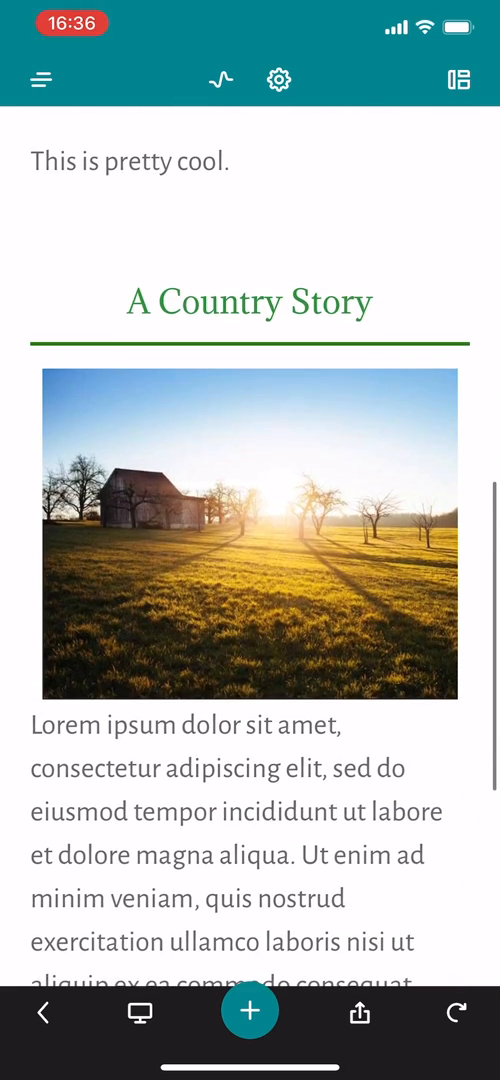
{"action": "left_click", "coordinate": [249, 301]}
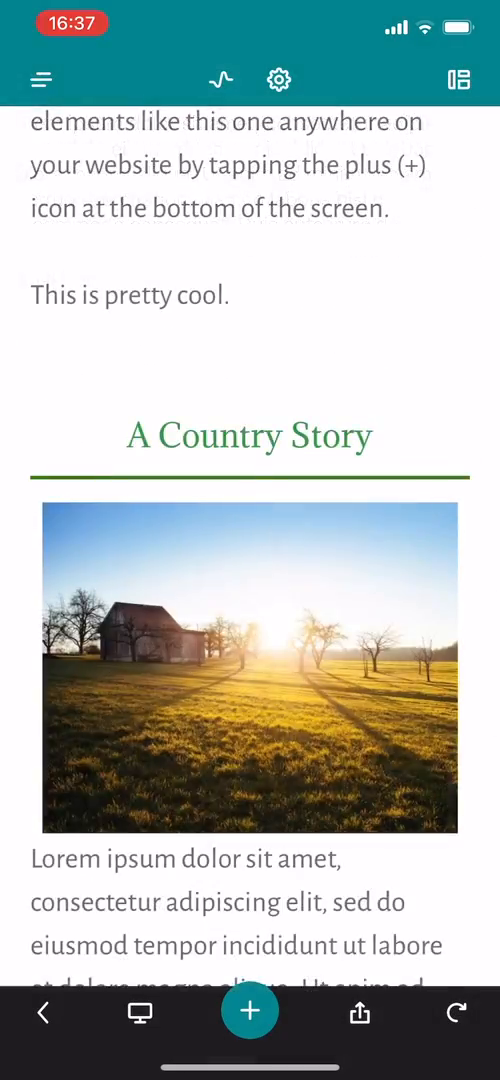
{"action": "scroll", "scroll_direction": "down", "scroll_amount": 3}
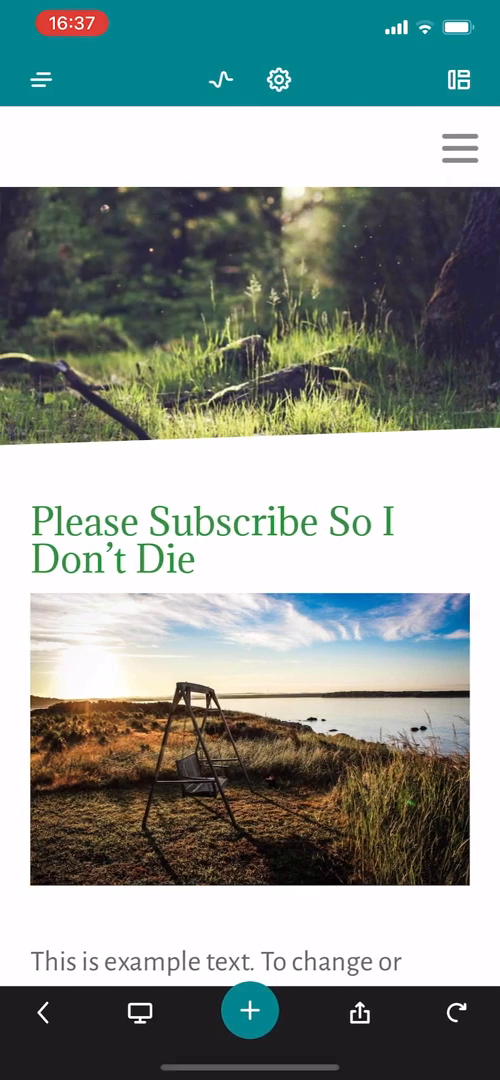
Open the layout panel on its Website tab showing Title & Logo and Sidebar.
{"action": "scroll", "scroll_direction": "down", "scroll_amount": 3}
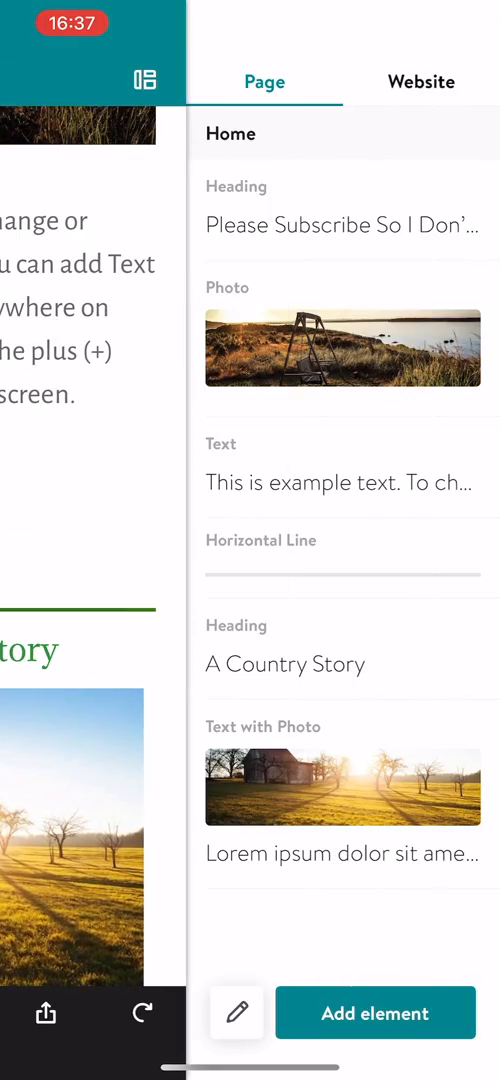
{"action": "left_click", "coordinate": [237, 1012]}
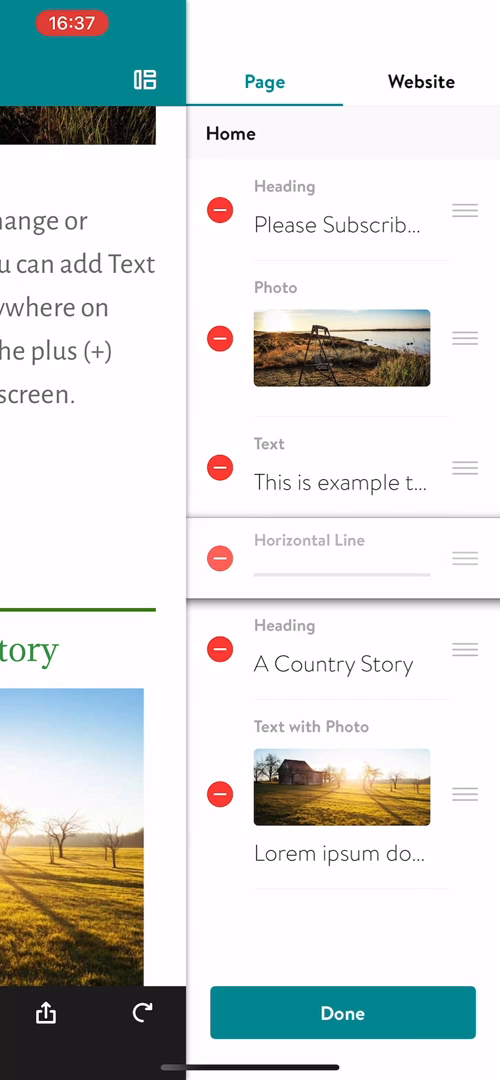
{"action": "left_click", "coordinate": [420, 82]}
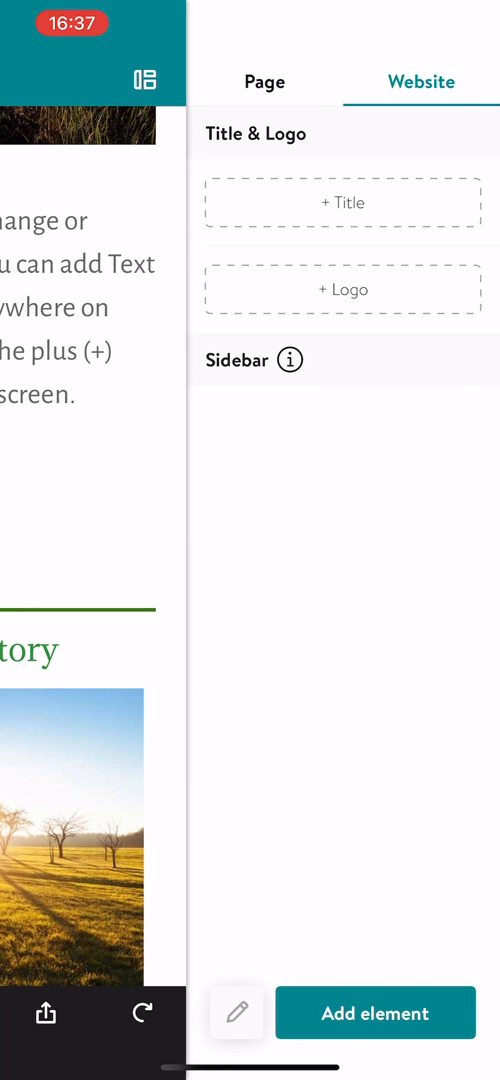
Add the website title 'Bounce IO', then view the Sidebar info and add a sidebar element.
{"action": "left_click", "coordinate": [343, 203]}
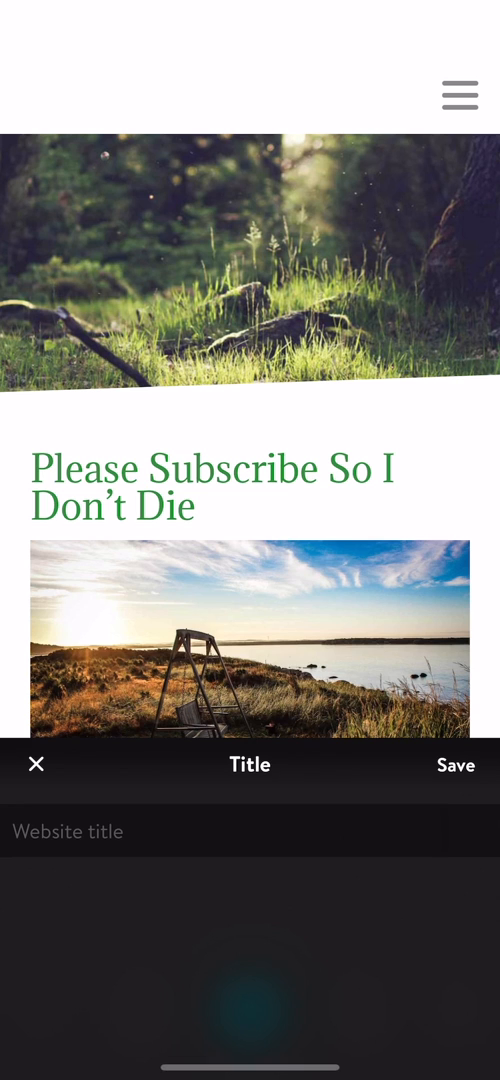
{"action": "type", "text": "Bo"}
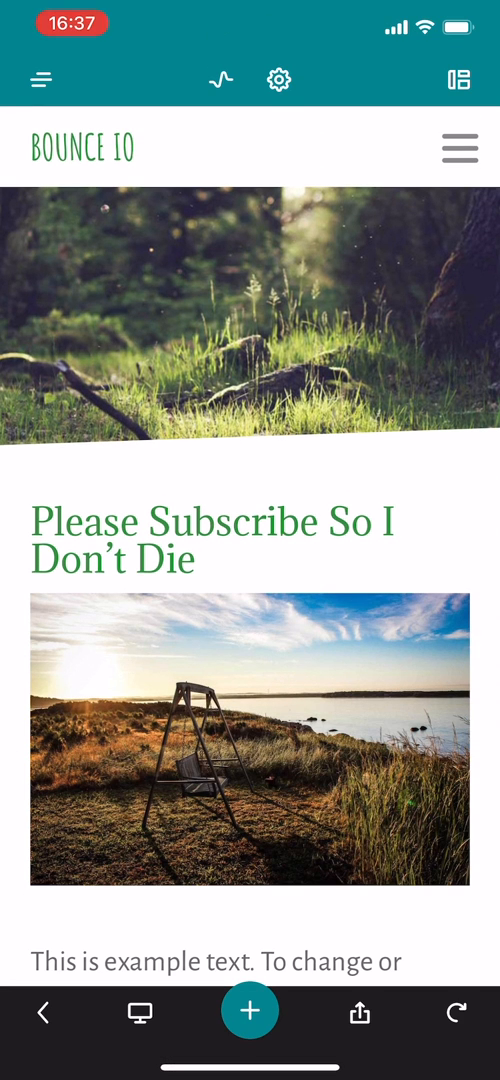
{"action": "left_click", "coordinate": [45, 79]}
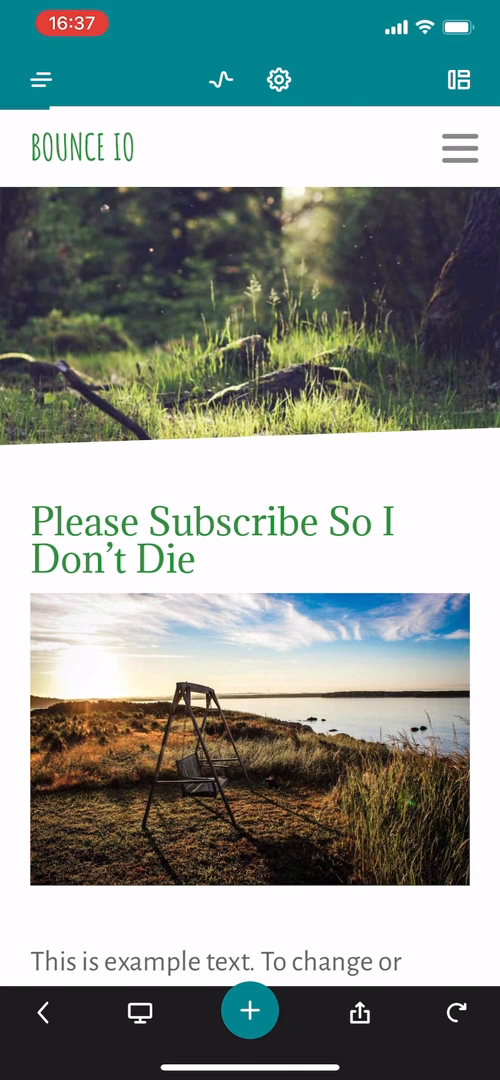
{"action": "left_click", "coordinate": [458, 79]}
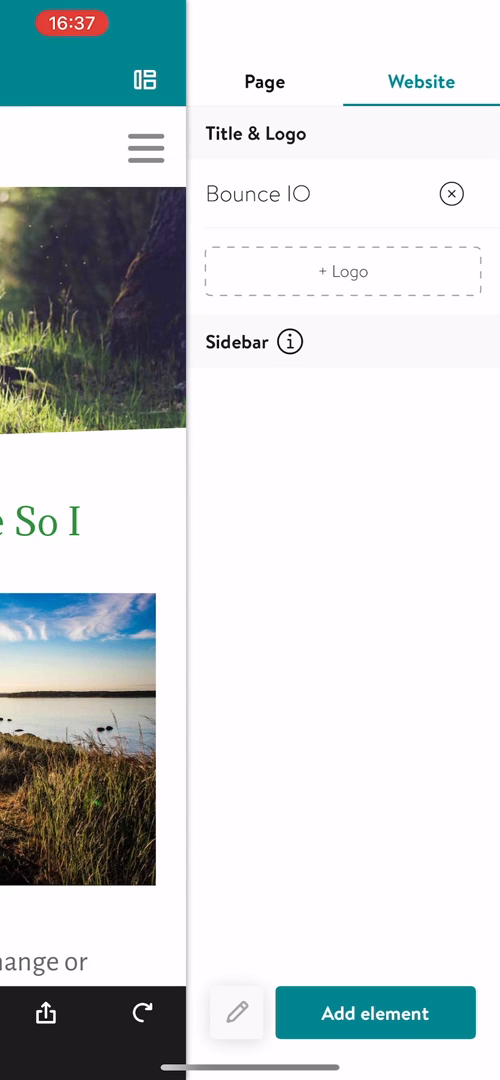
{"action": "left_click", "coordinate": [293, 342]}
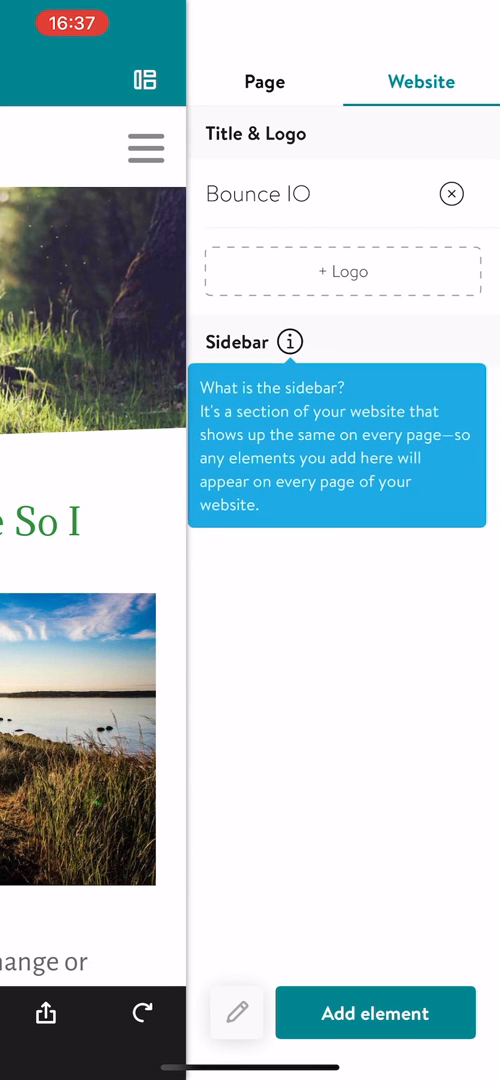
{"action": "left_click", "coordinate": [375, 1013]}
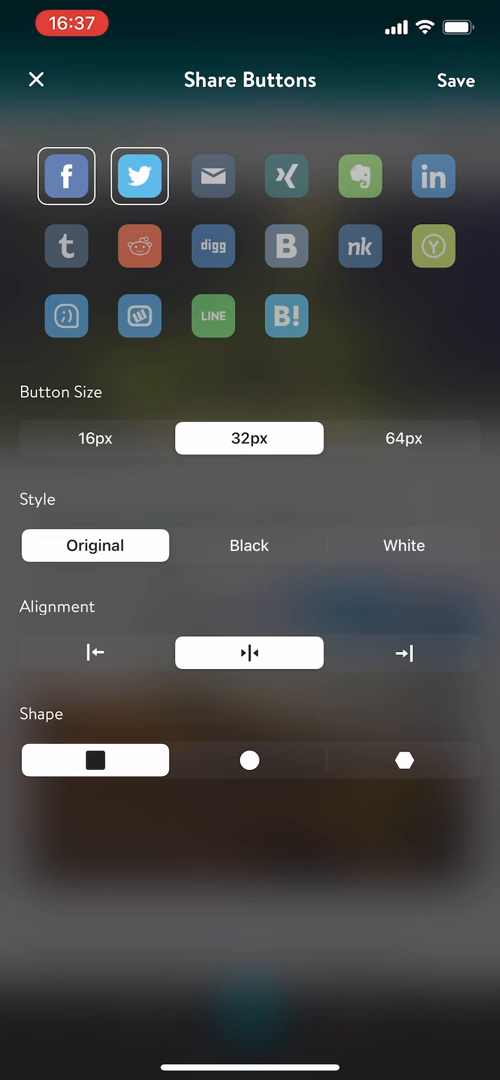
Add Reddit to the Facebook and Twitter share buttons, size them 64px, and save.
{"action": "left_click", "coordinate": [139, 246]}
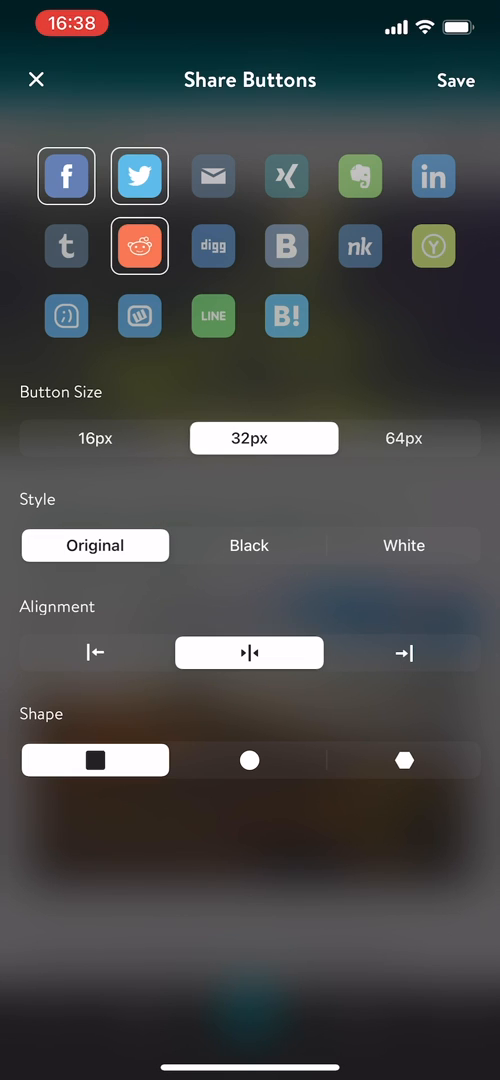
{"action": "left_click", "coordinate": [404, 438]}
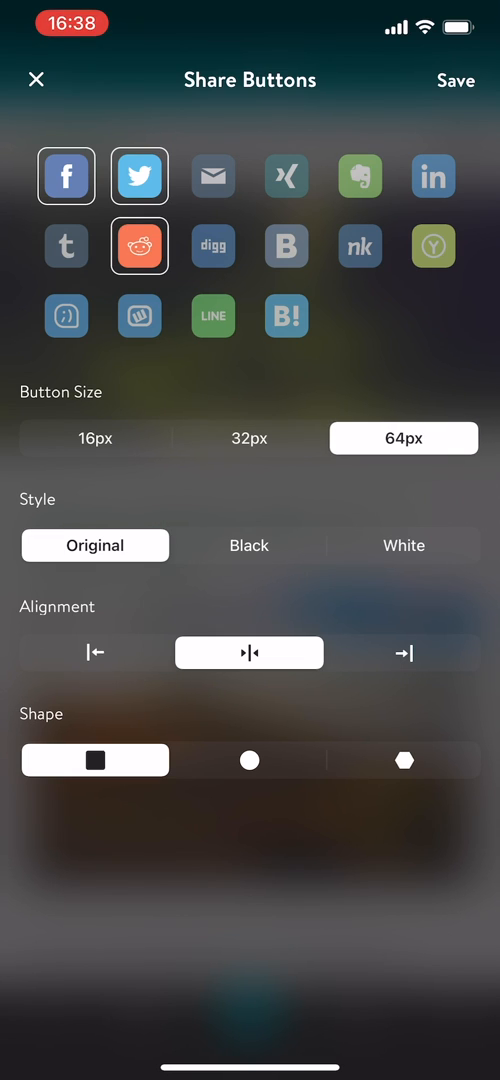
{"action": "left_click", "coordinate": [249, 760]}
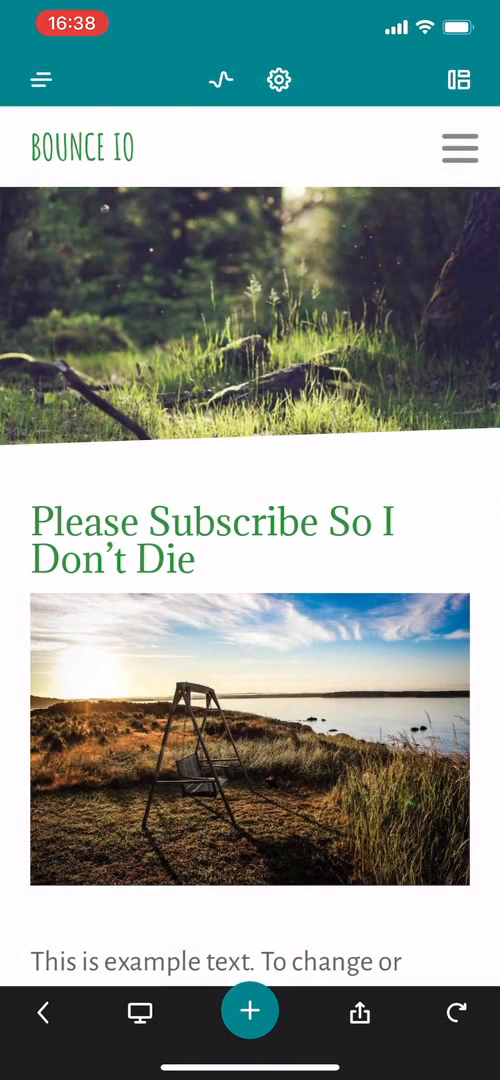
Scroll the Bounce IO page, then show the desktop preview with Facebook, Twitter and Reddit buttons.
{"action": "scroll", "scroll_direction": "down", "scroll_amount": 3}
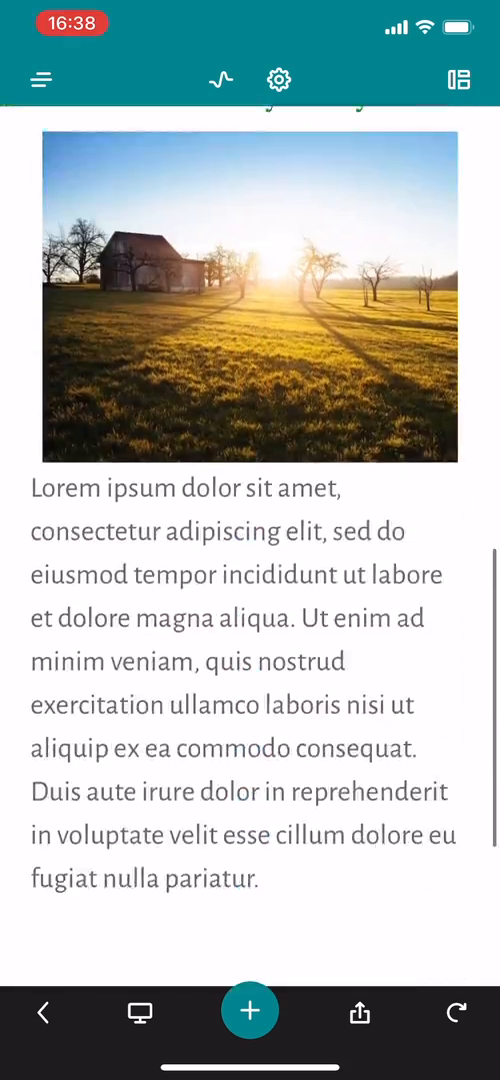
{"action": "scroll", "scroll_direction": "down", "scroll_amount": 3}
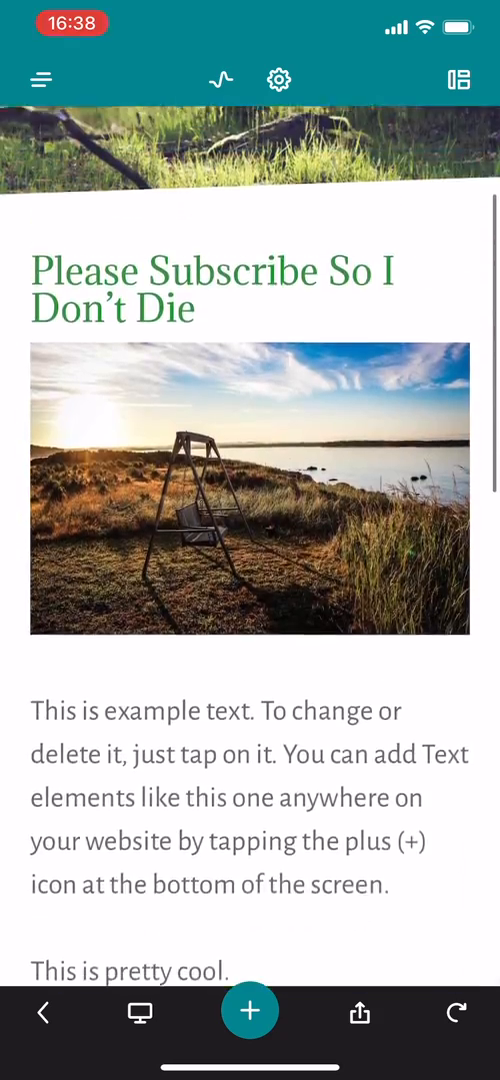
{"action": "left_click", "coordinate": [250, 1011]}
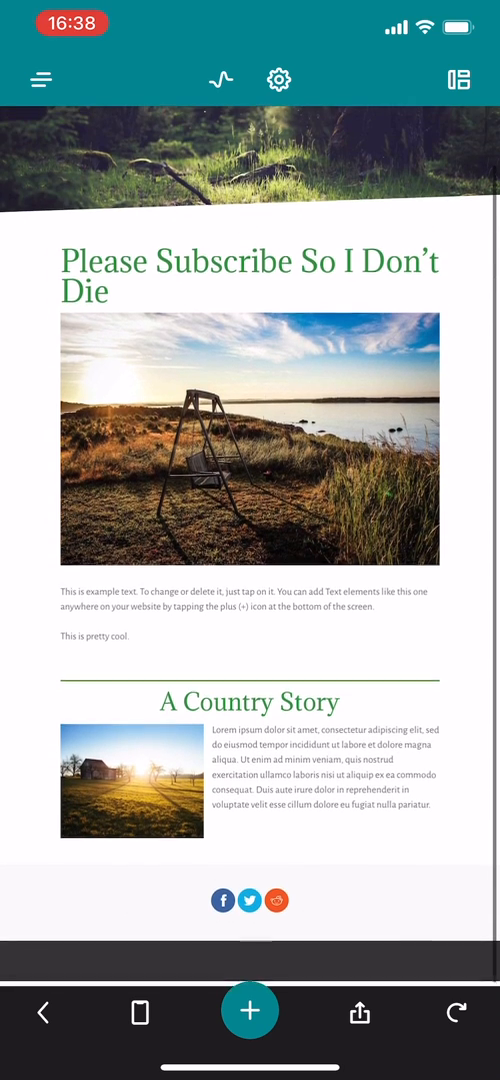
Scroll through the Bounce IO preview past the example text and A Country Story.
{"action": "scroll", "scroll_direction": "down", "scroll_amount": 3}
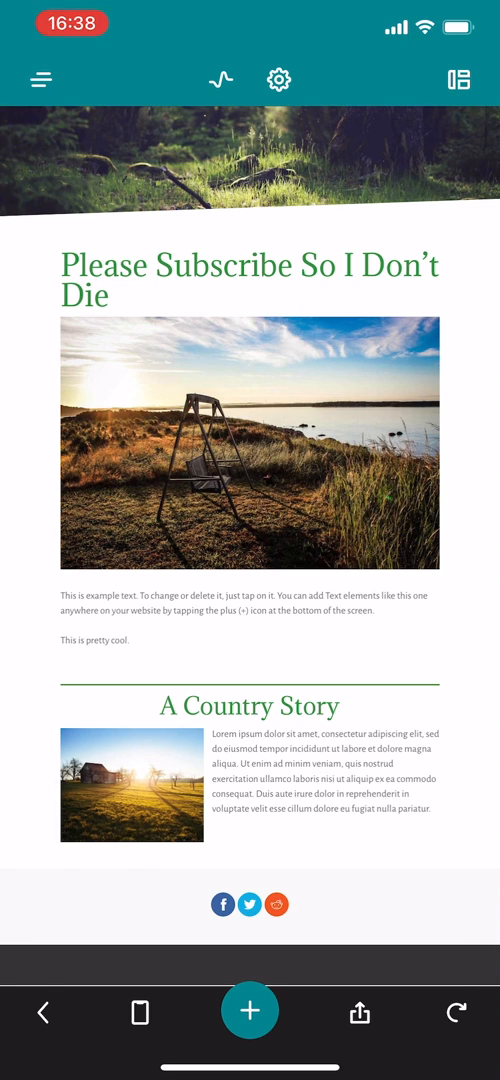
{"action": "scroll", "scroll_direction": "down", "scroll_amount": 3}
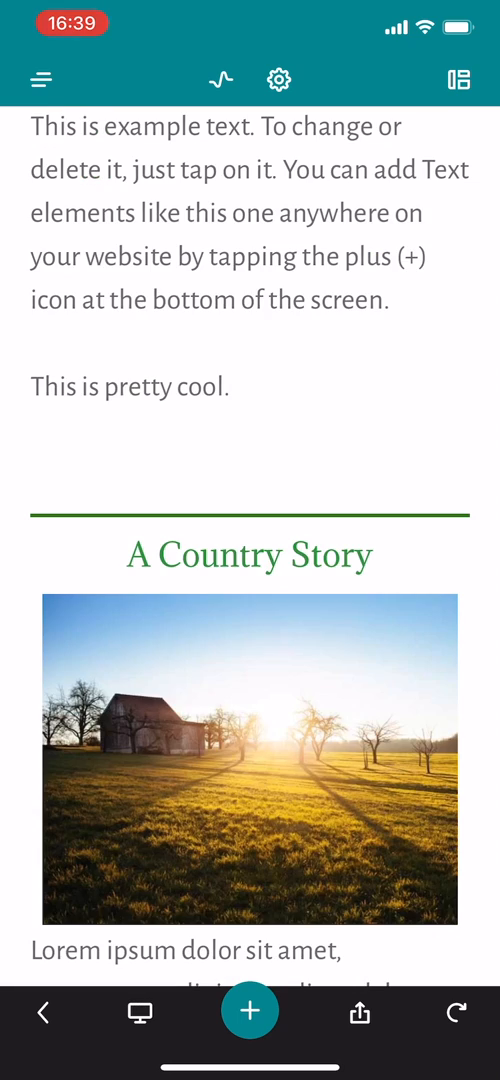
Create a page named 'About Me' in the Bounce IO navigation and open it.
{"action": "left_click", "coordinate": [250, 1012]}
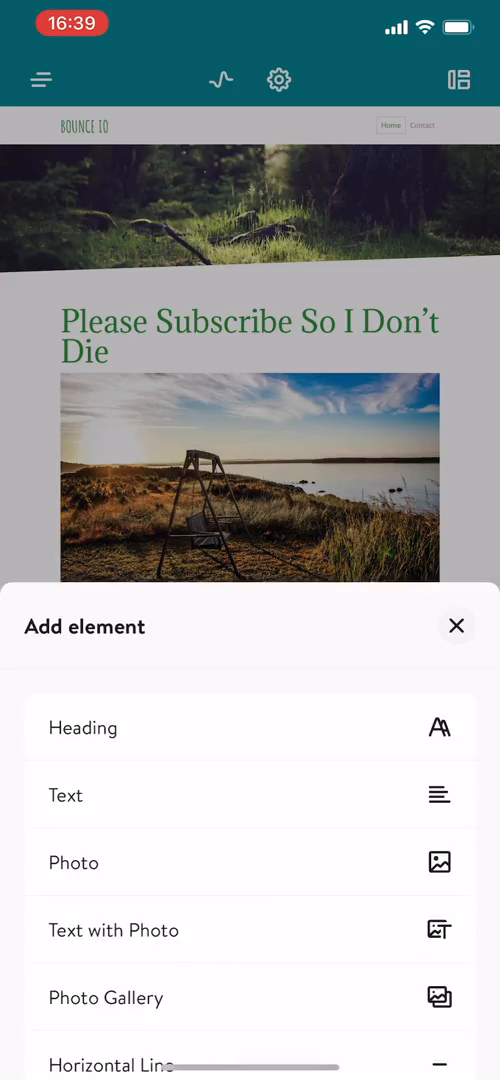
{"action": "left_click", "coordinate": [456, 625]}
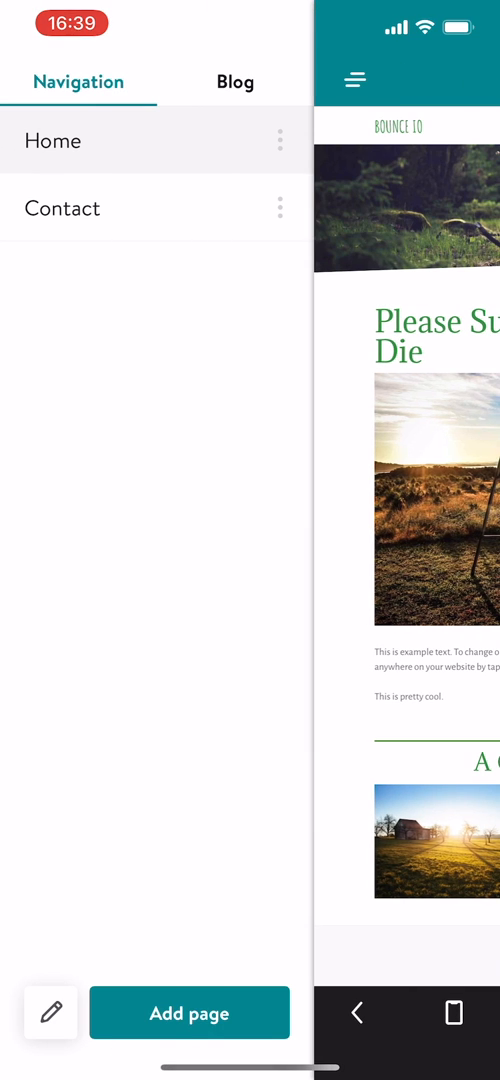
{"action": "left_click", "coordinate": [189, 1013]}
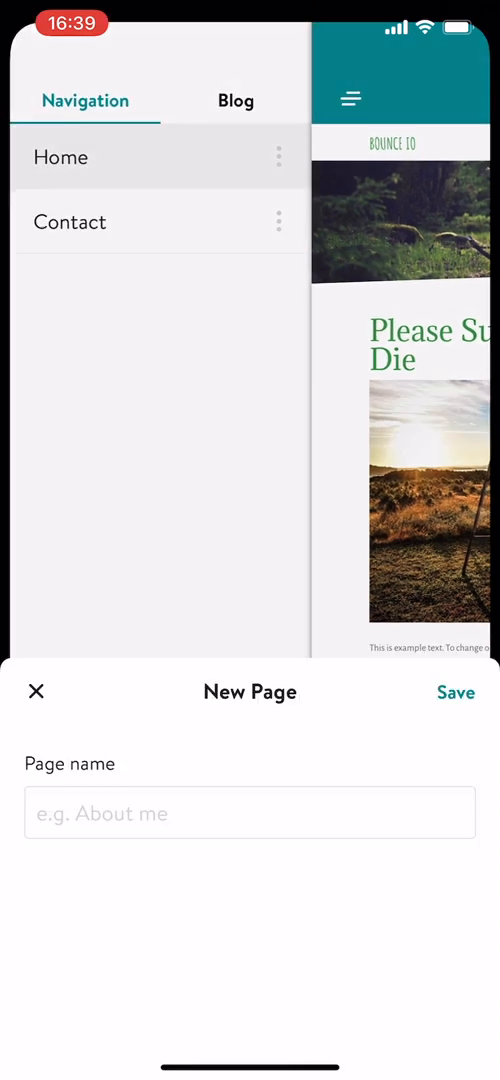
{"action": "left_click", "coordinate": [249, 812]}
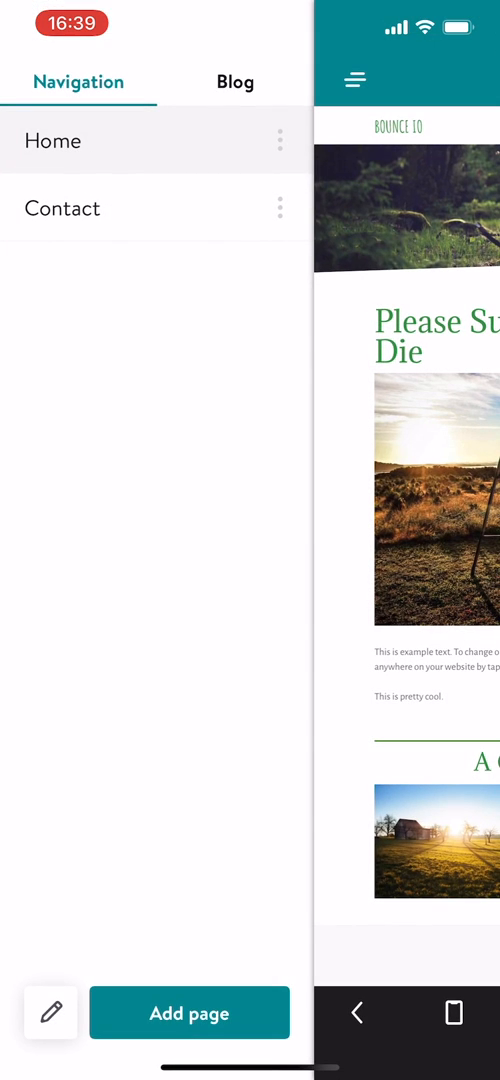
{"action": "left_click", "coordinate": [189, 1013]}
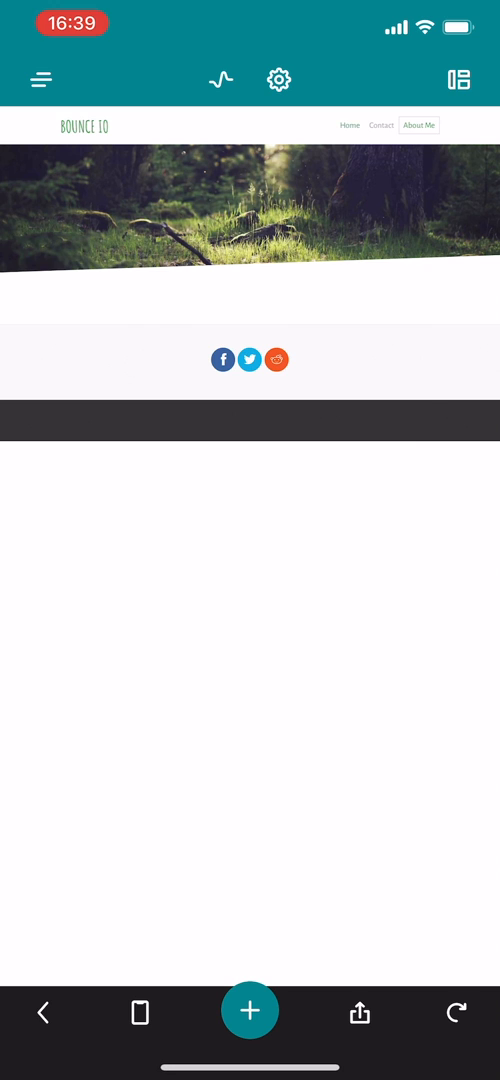
Add a Text block reading 'Hey there, welcome to my website.' and save it.
{"action": "left_click", "coordinate": [349, 125]}
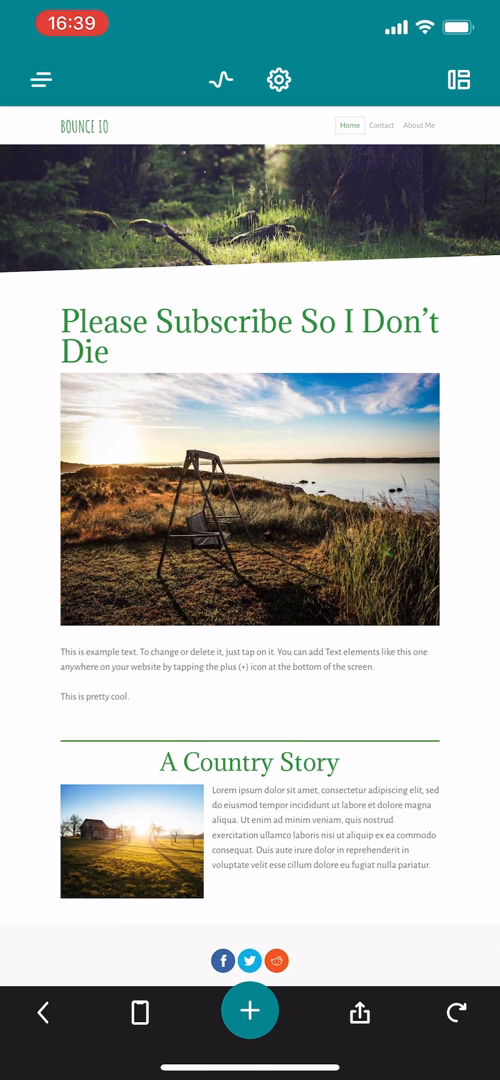
{"action": "left_click", "coordinate": [418, 125]}
{"action": "type", "text": "Hey there, w"}
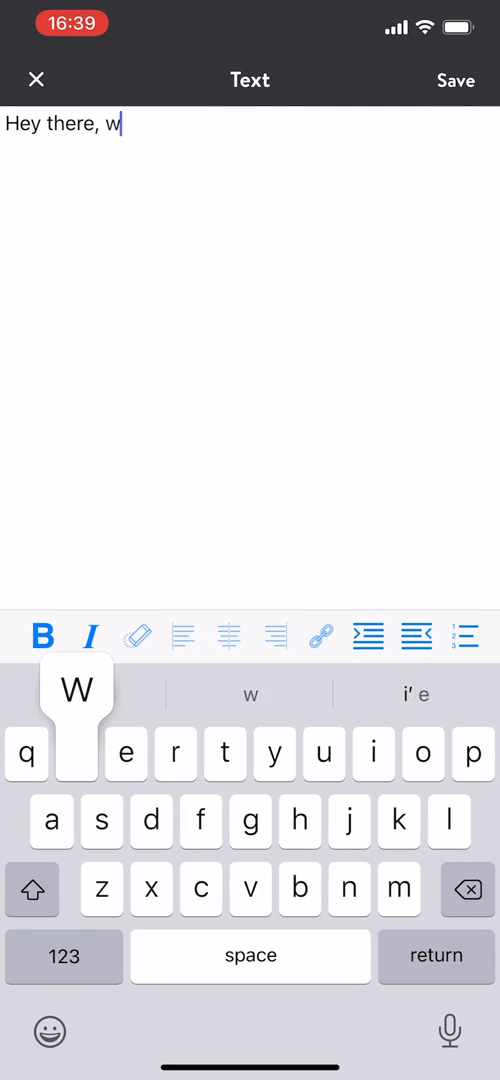
{"action": "type", "text": "elcome to my"}
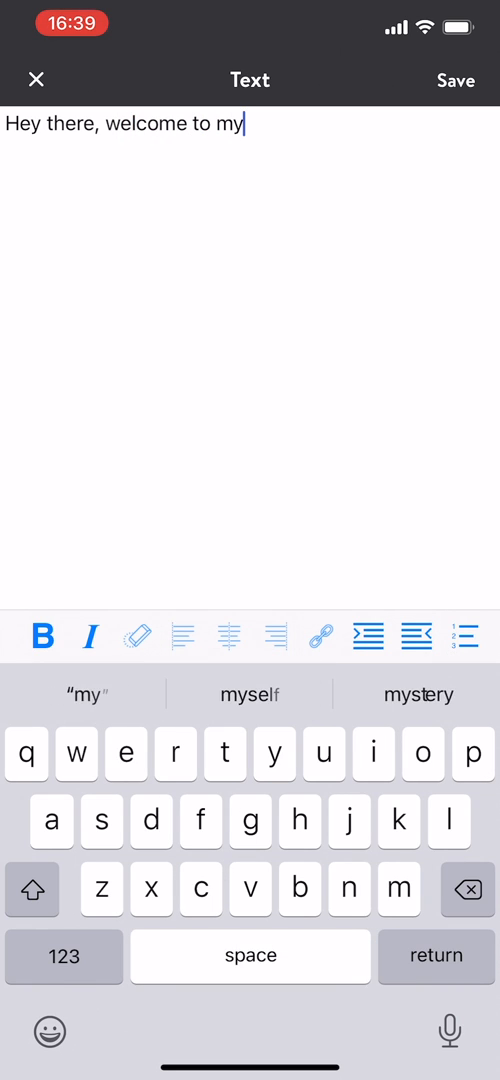
{"action": "type", "text": "website"}
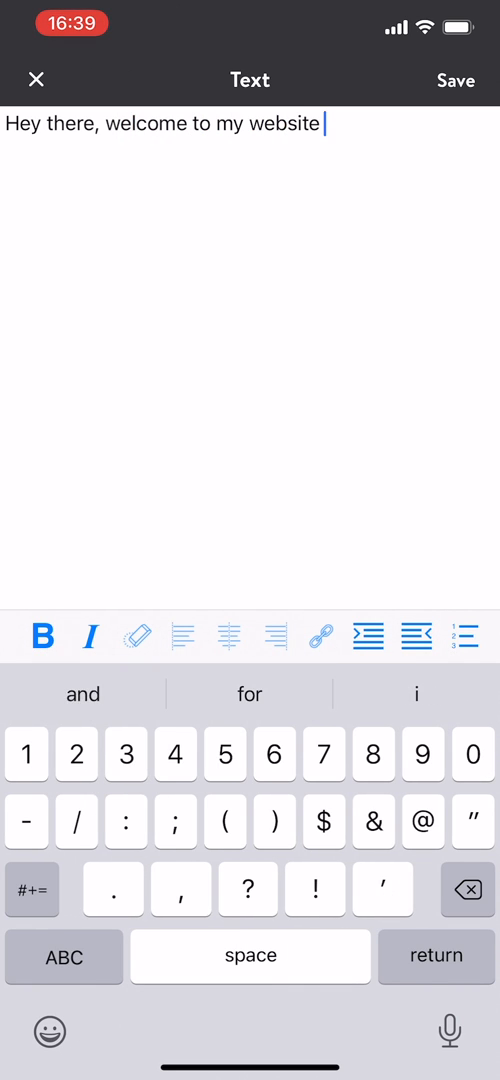
{"action": "left_click", "coordinate": [455, 80]}
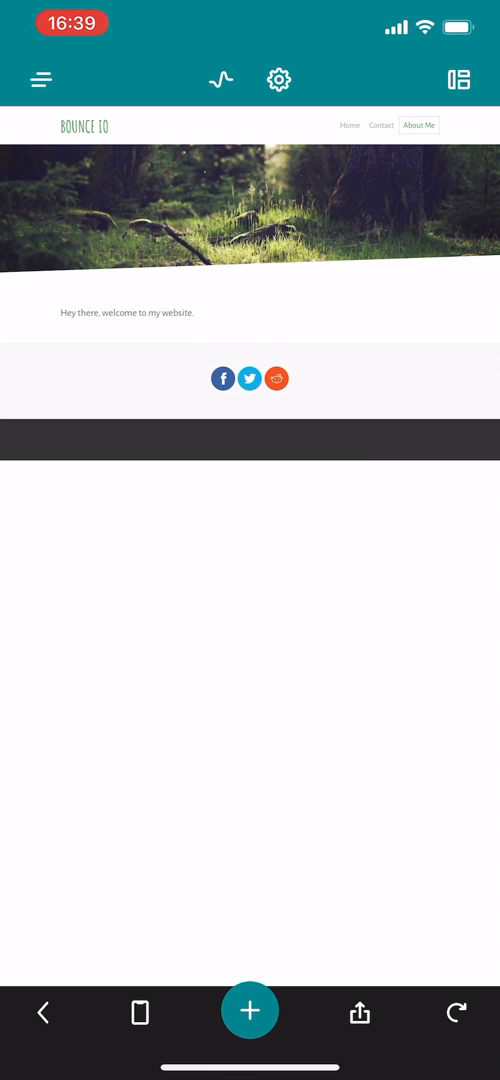
Draft a Text with Photo block, view its photo options, and discard it unsaved.
{"action": "left_click", "coordinate": [250, 1012]}
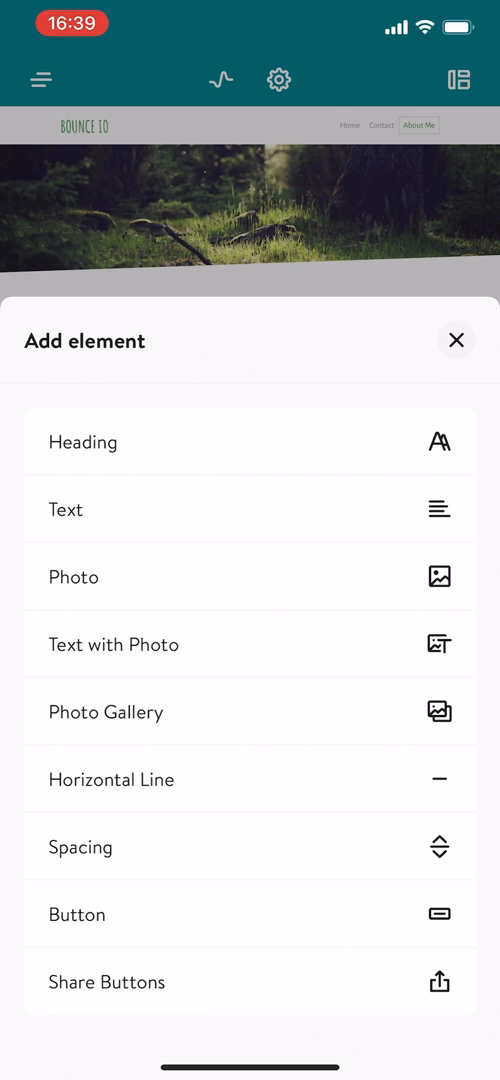
{"action": "left_click", "coordinate": [457, 340]}
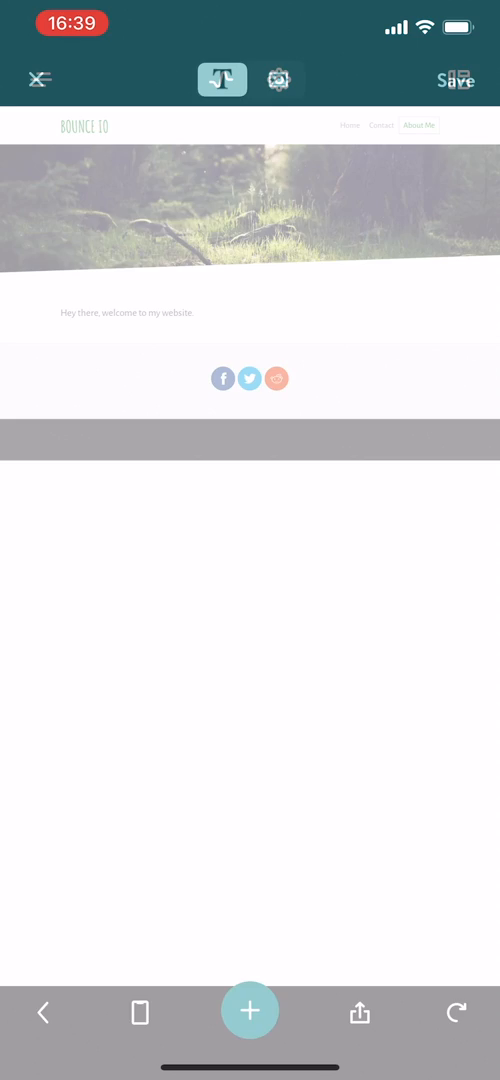
{"action": "left_click", "coordinate": [250, 1011]}
{"action": "type", "text": "Hey there this is text with oboyo"}
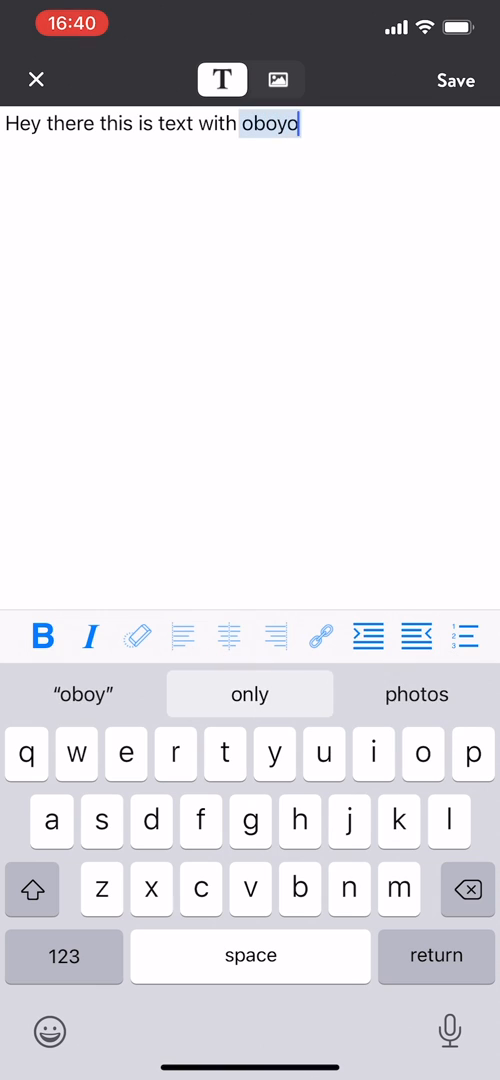
{"action": "left_click", "coordinate": [276, 80]}
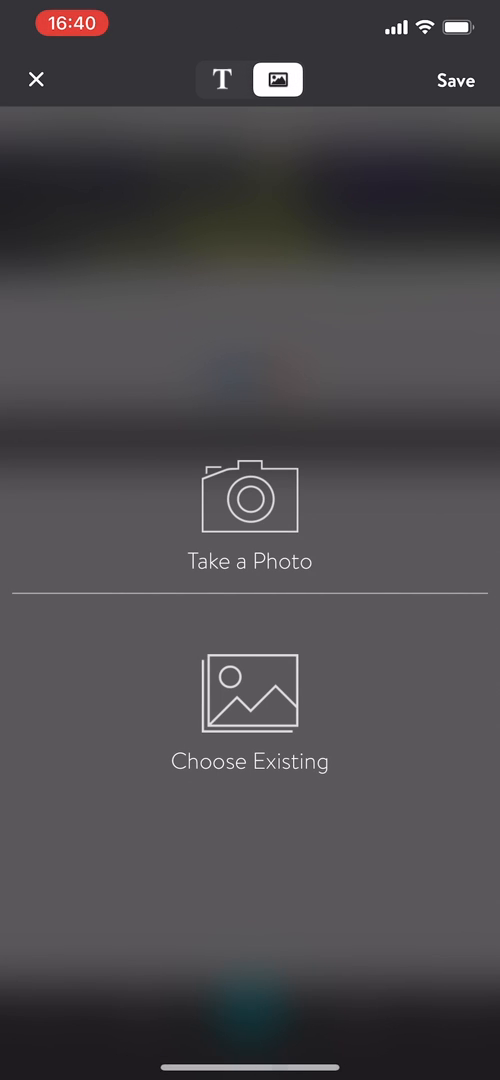
{"action": "left_click", "coordinate": [37, 80]}
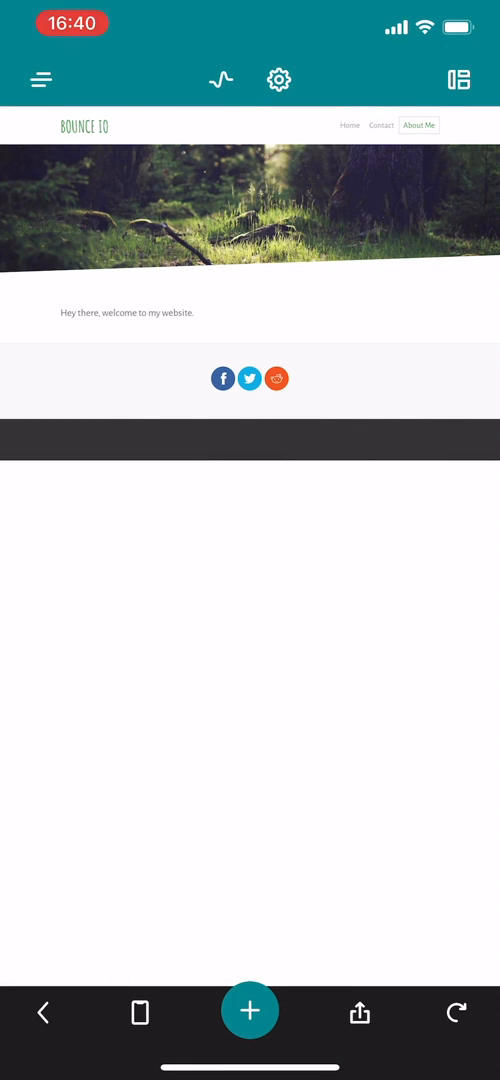
{"action": "left_click", "coordinate": [221, 79]}
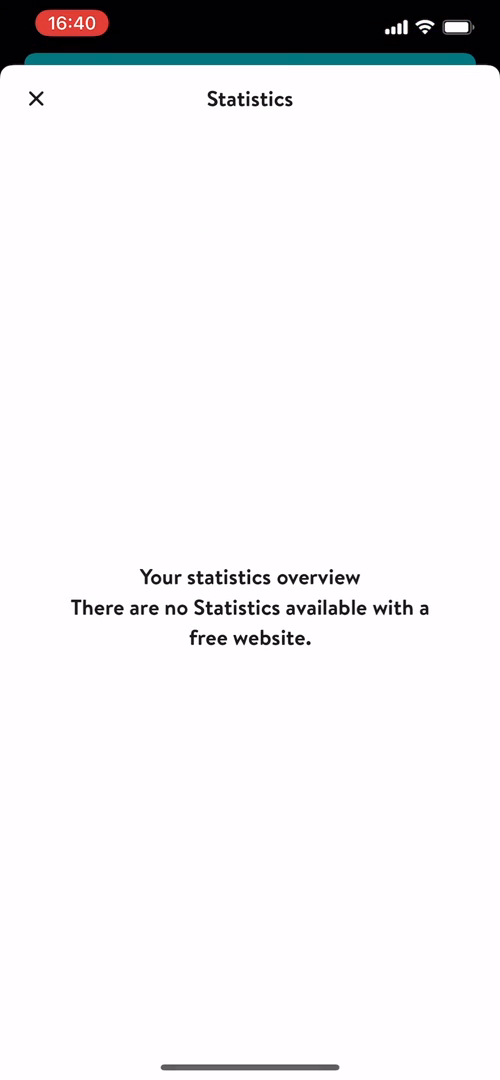
{"action": "left_click", "coordinate": [36, 99]}
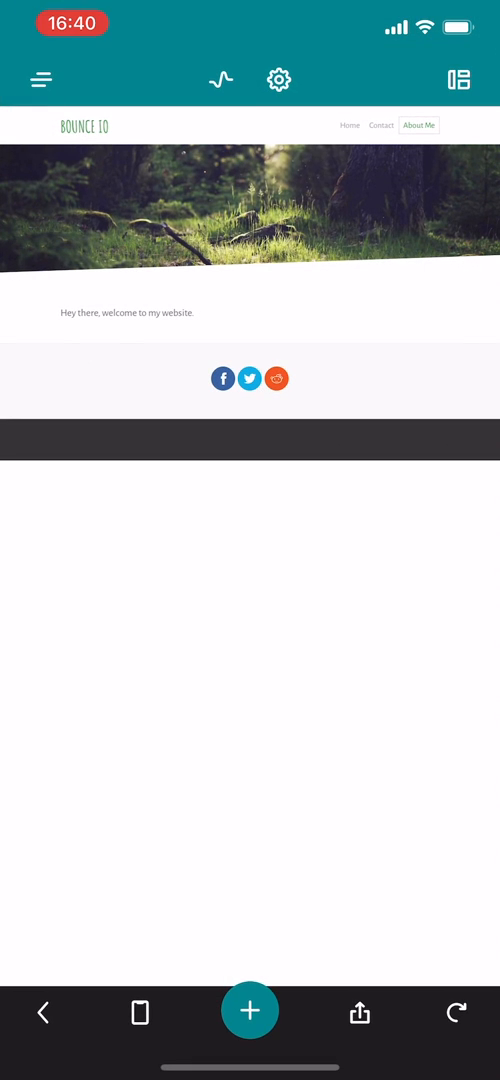
{"action": "left_click", "coordinate": [279, 79]}
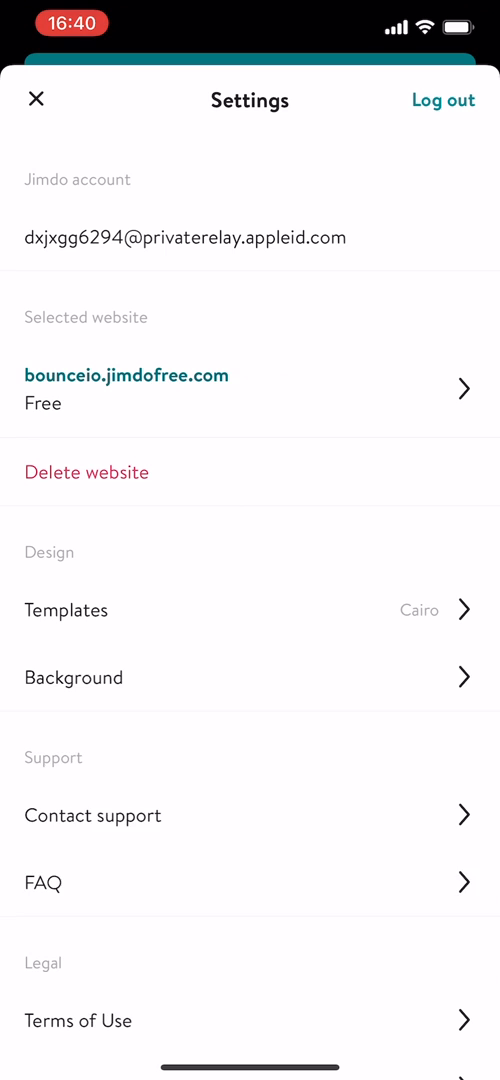
{"action": "scroll", "scroll_direction": "down", "scroll_amount": 3}
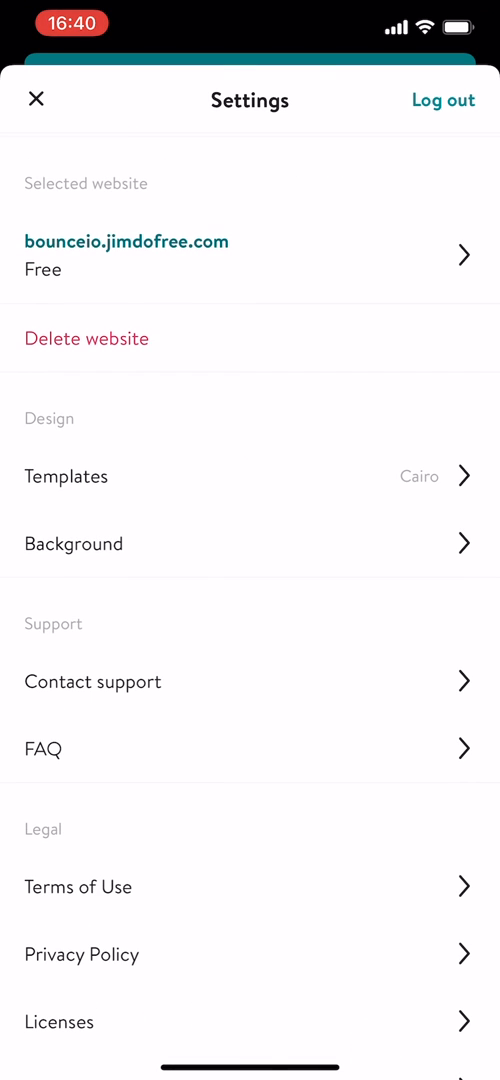
{"action": "scroll", "scroll_direction": "down", "scroll_amount": 3}
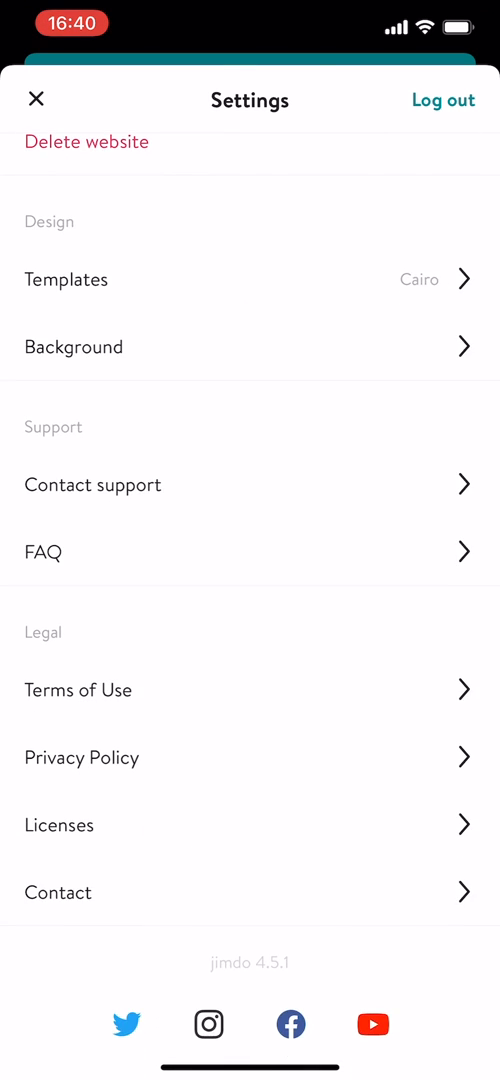
{"action": "left_click", "coordinate": [36, 99]}
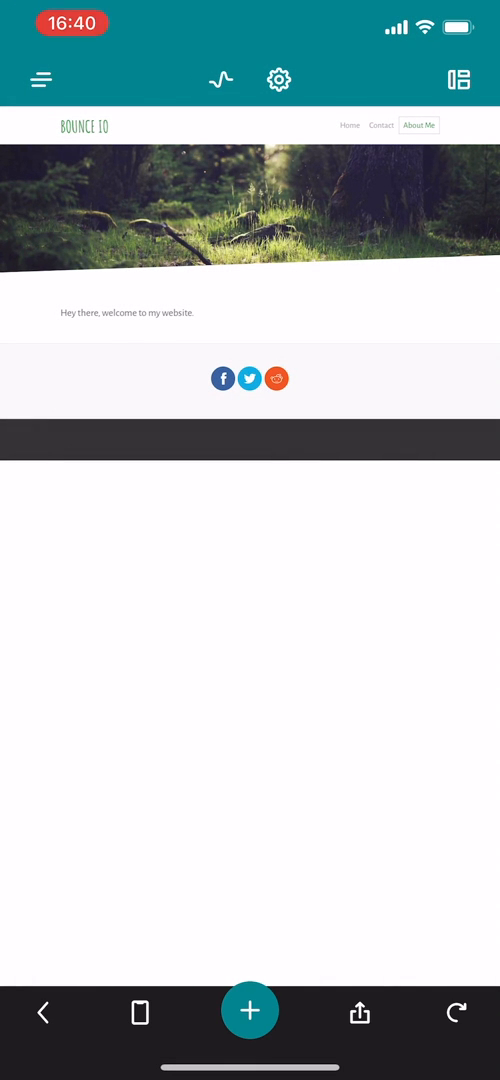
View this page's element list, then open the bounceio.jimdofree.com website settings.
{"action": "left_click", "coordinate": [250, 1011]}
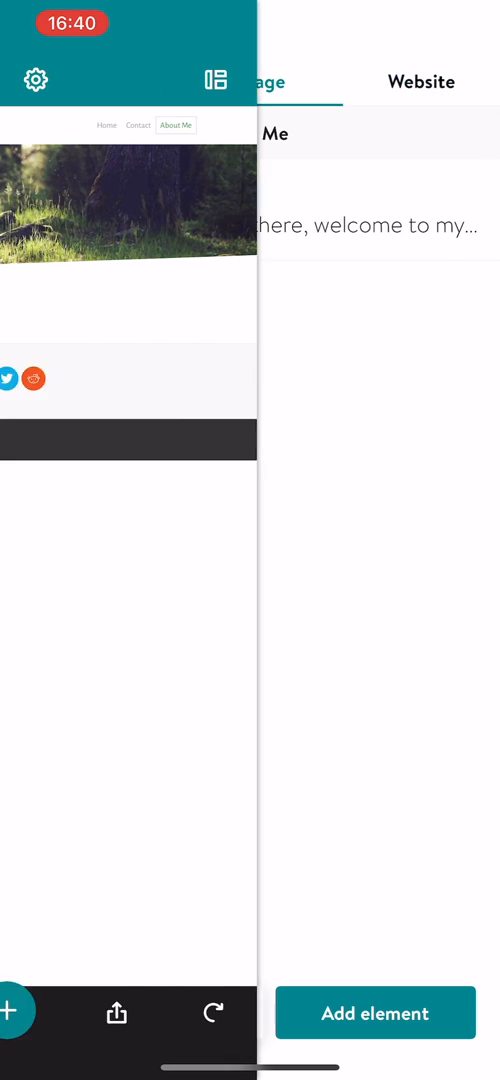
{"action": "left_click", "coordinate": [35, 80]}
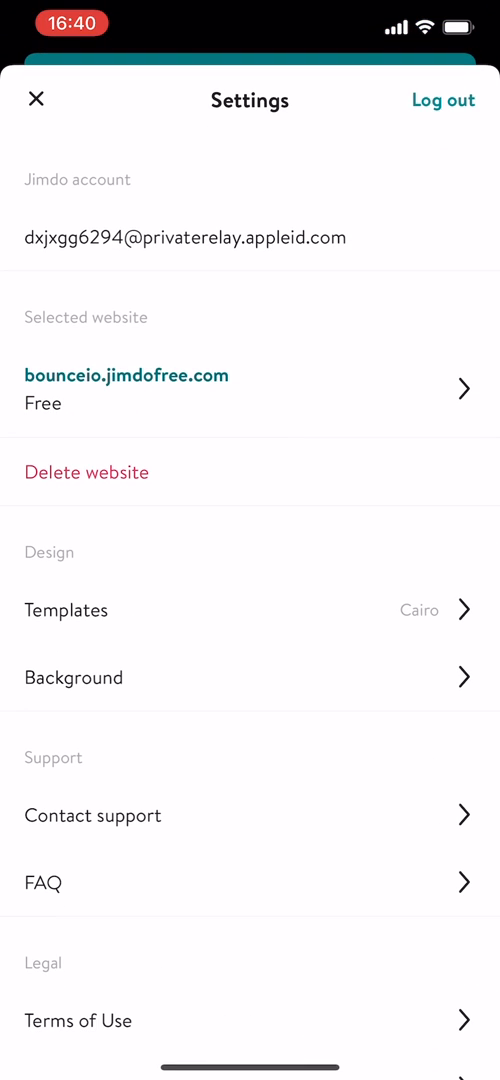
Browse the templates, swiping past Bordeaux, Dublin, Florence and Madrid toward Miami.
{"action": "left_click", "coordinate": [249, 610]}
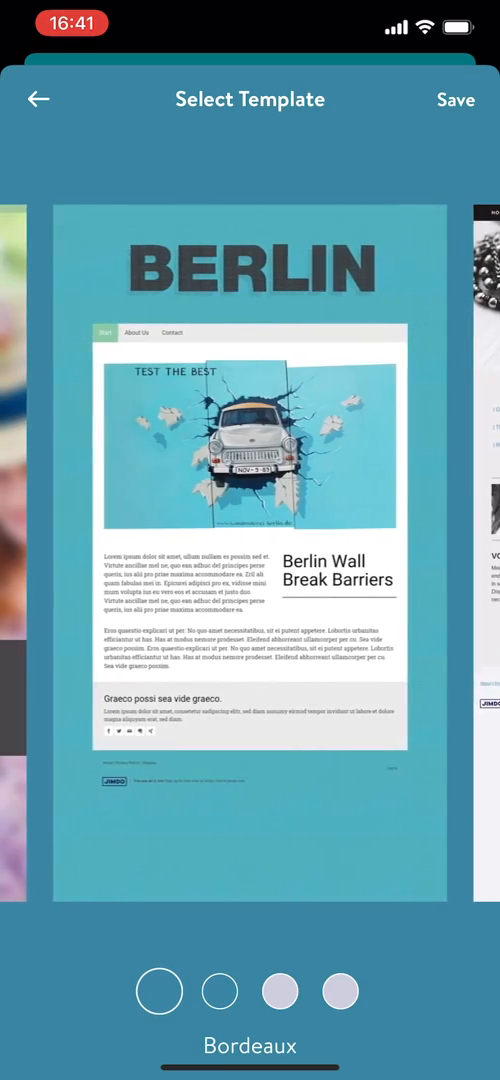
{"action": "scroll", "scroll_direction": "left", "scroll_amount": 3}
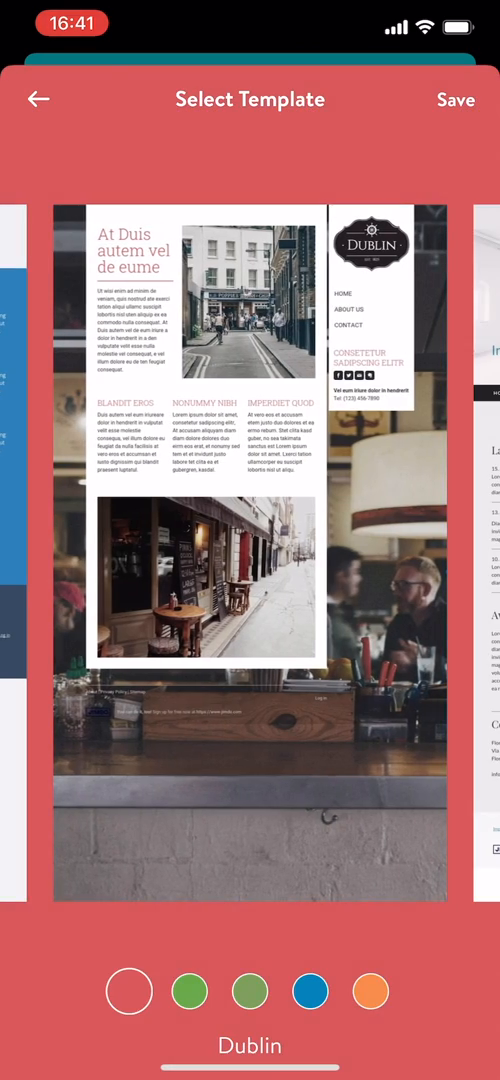
{"action": "scroll", "scroll_direction": "left", "scroll_amount": 3}
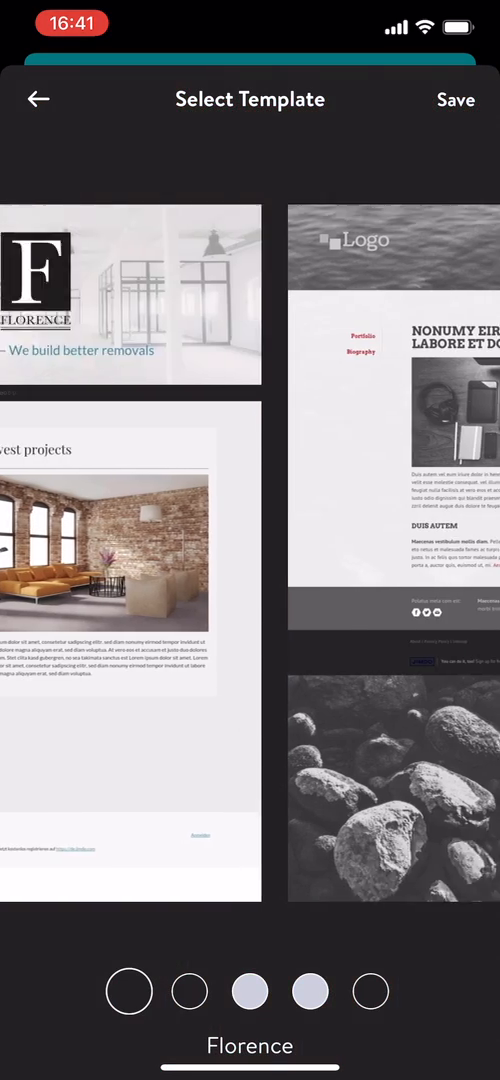
{"action": "scroll", "scroll_direction": "left", "scroll_amount": 3}
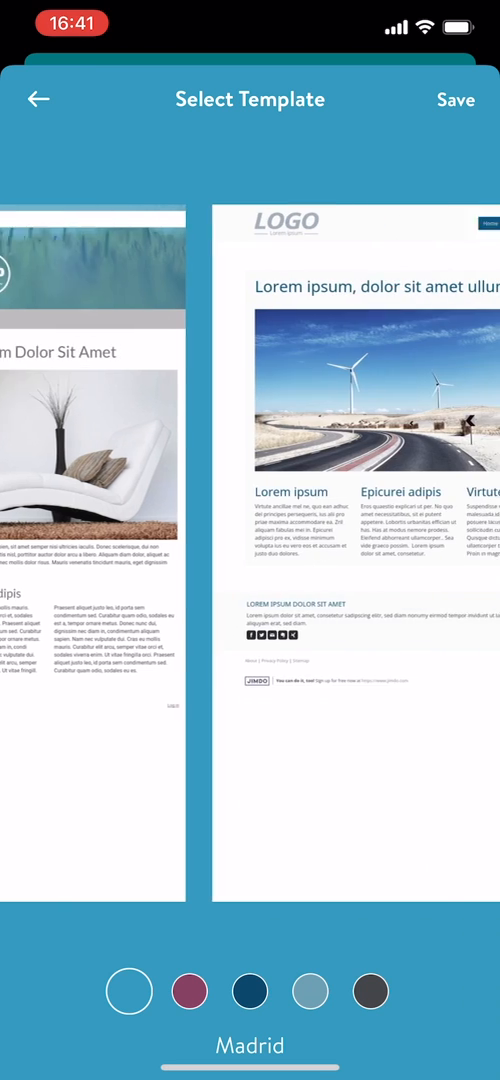
{"action": "scroll", "scroll_direction": "left", "scroll_amount": 3}
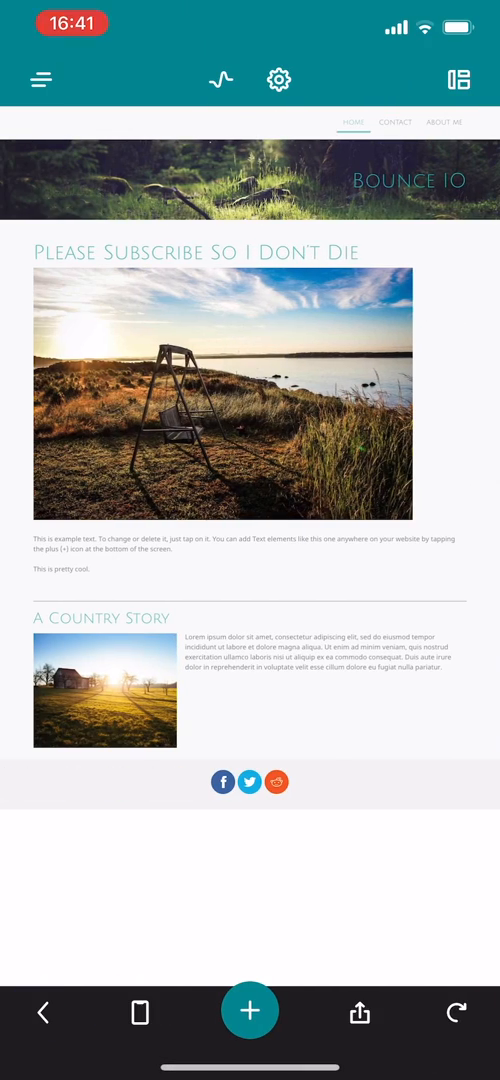
Check the forest background image set for all pages, then close Settings.
{"action": "left_click", "coordinate": [279, 79]}
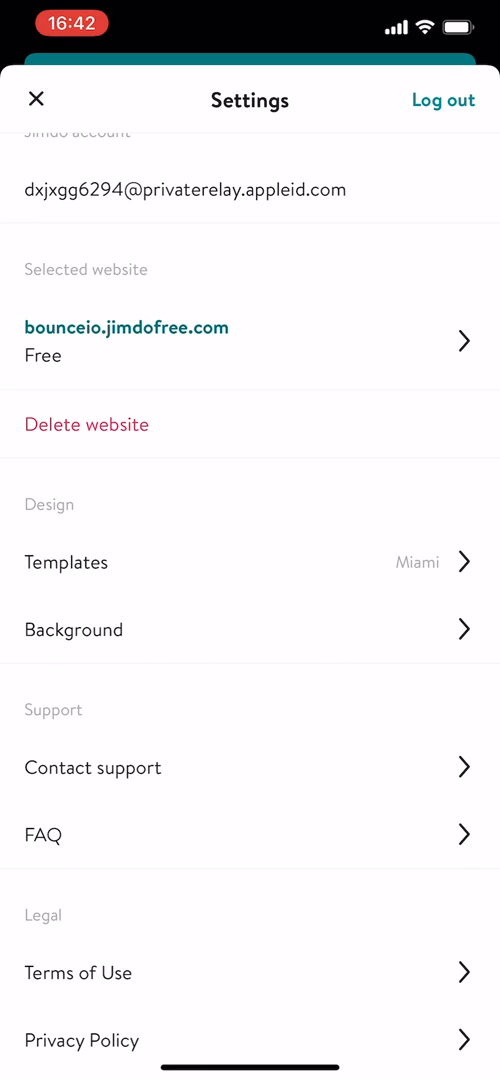
{"action": "left_click", "coordinate": [73, 629]}
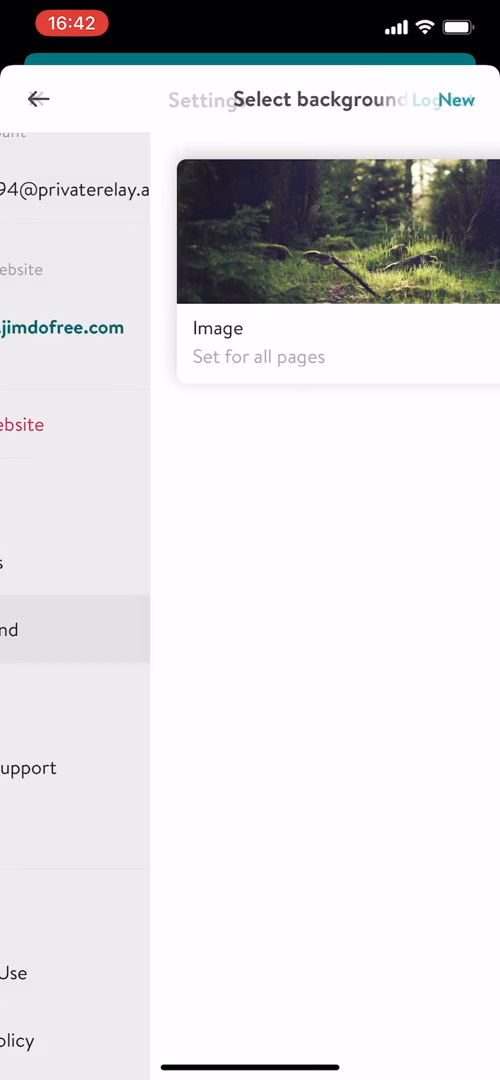
{"action": "left_click", "coordinate": [38, 99]}
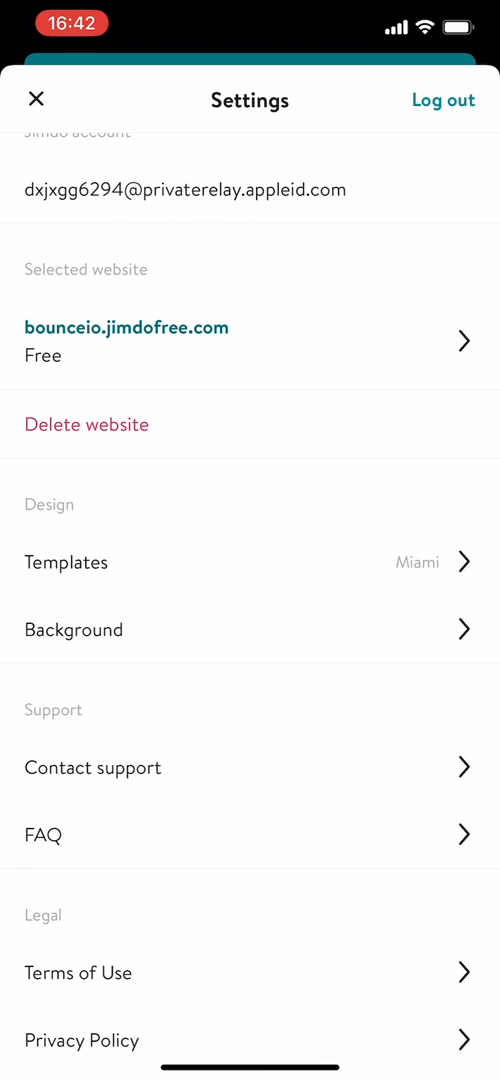
{"action": "left_click", "coordinate": [36, 99]}
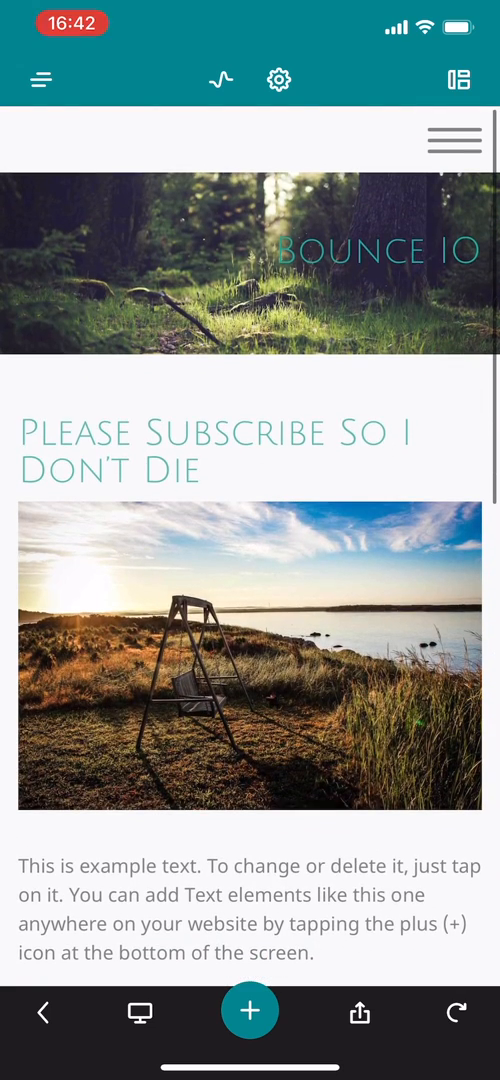
Expand the preview menu, view the Home, Contact and About Me pages, and open settings.
{"action": "left_click", "coordinate": [453, 140]}
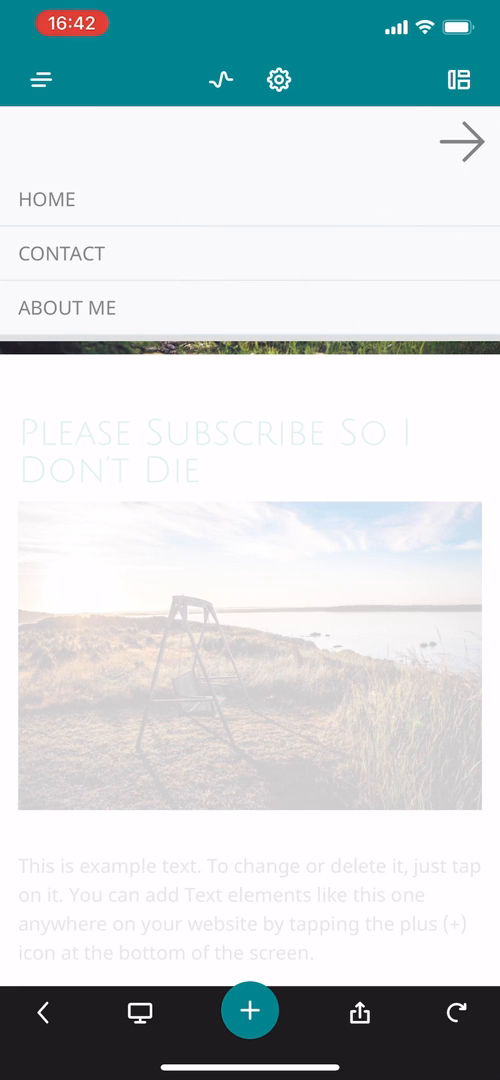
{"action": "left_click", "coordinate": [475, 139]}
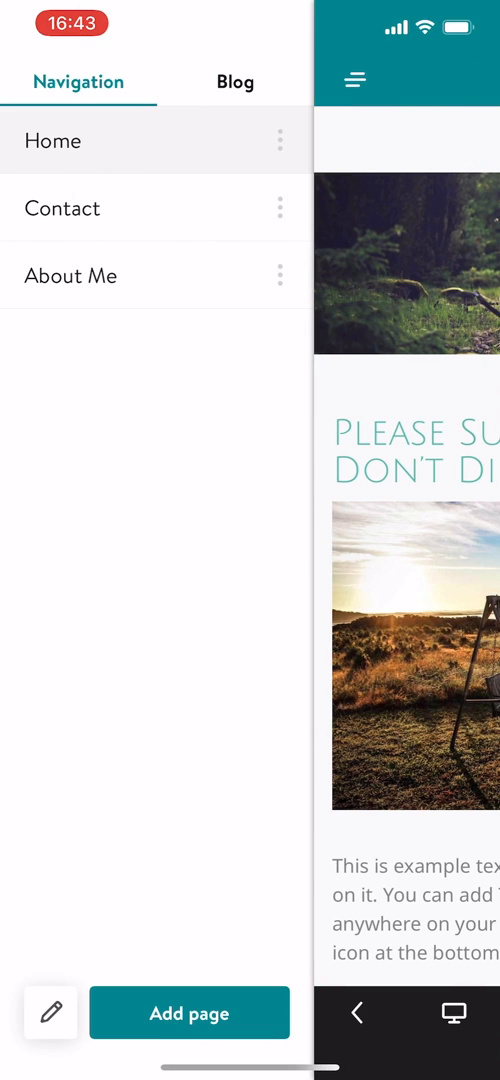
{"action": "left_click", "coordinate": [235, 82]}
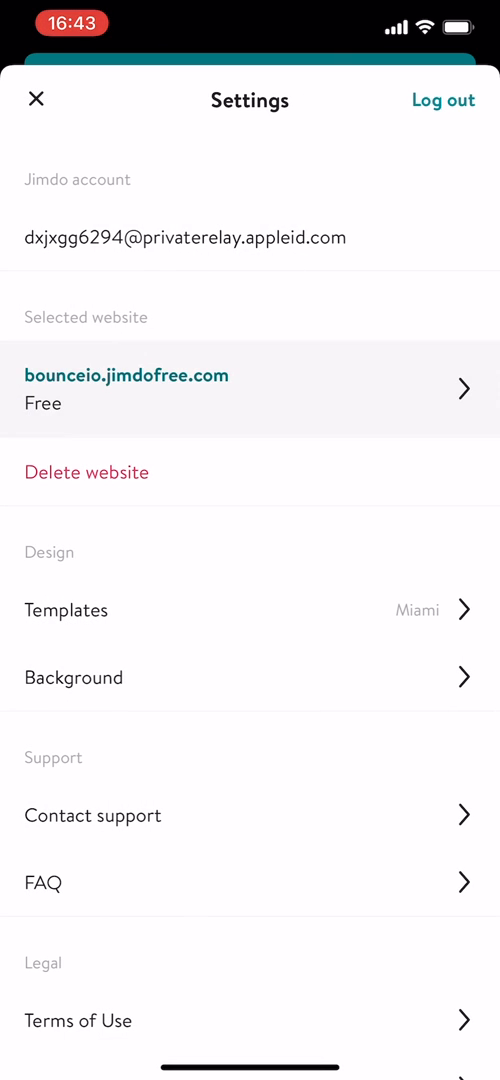
Check the websites list showing only bounceio.jimdofree.com, then close Settings.
{"action": "left_click", "coordinate": [249, 388]}
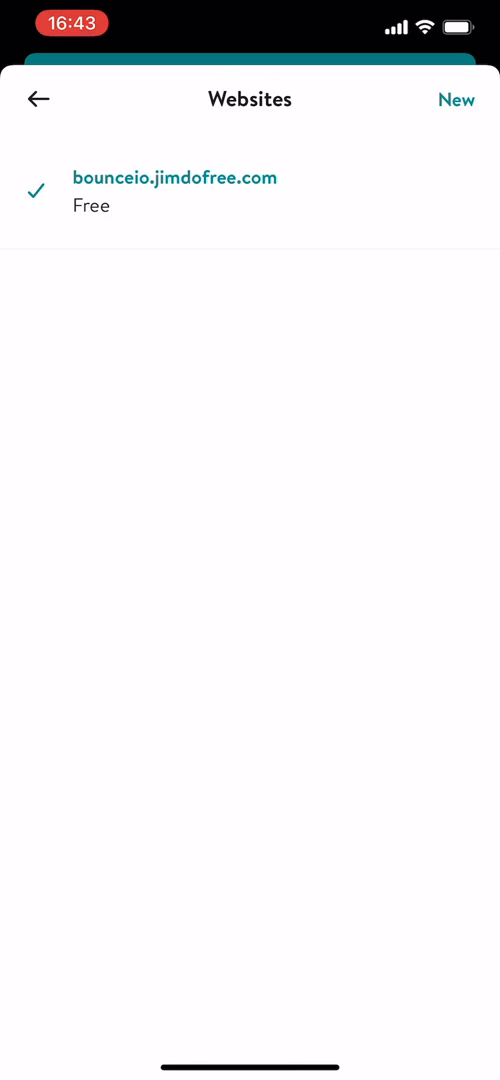
{"action": "left_click", "coordinate": [456, 99]}
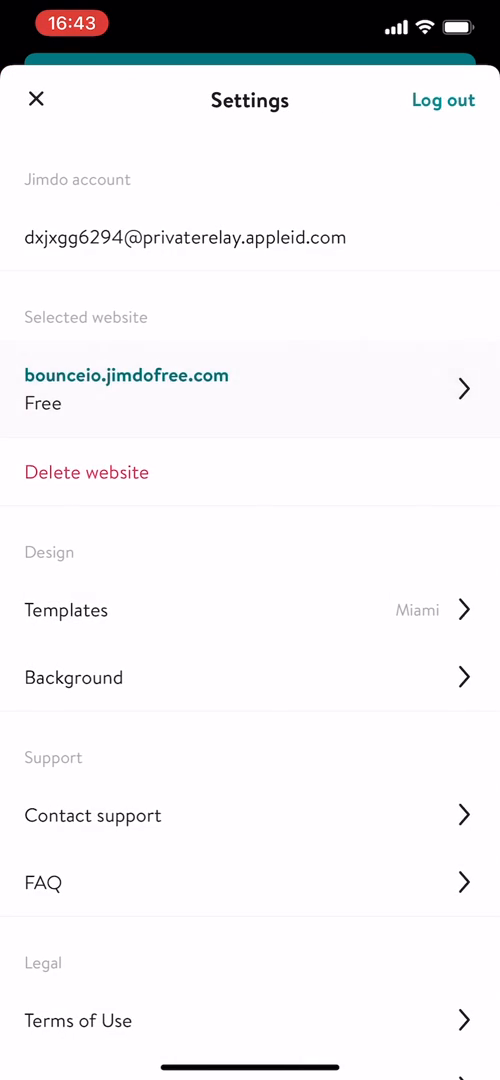
{"action": "scroll", "scroll_direction": "down", "scroll_amount": 3}
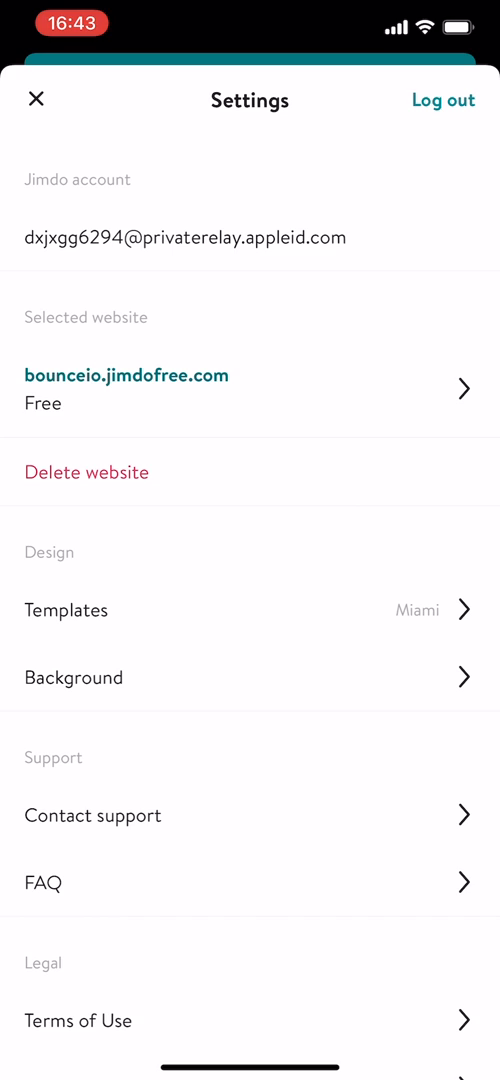
{"action": "left_click", "coordinate": [36, 100]}
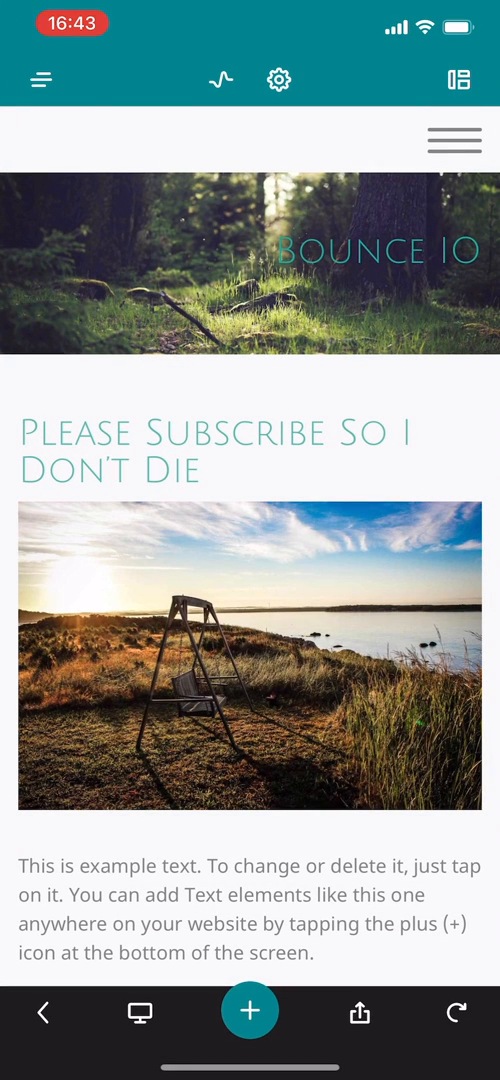